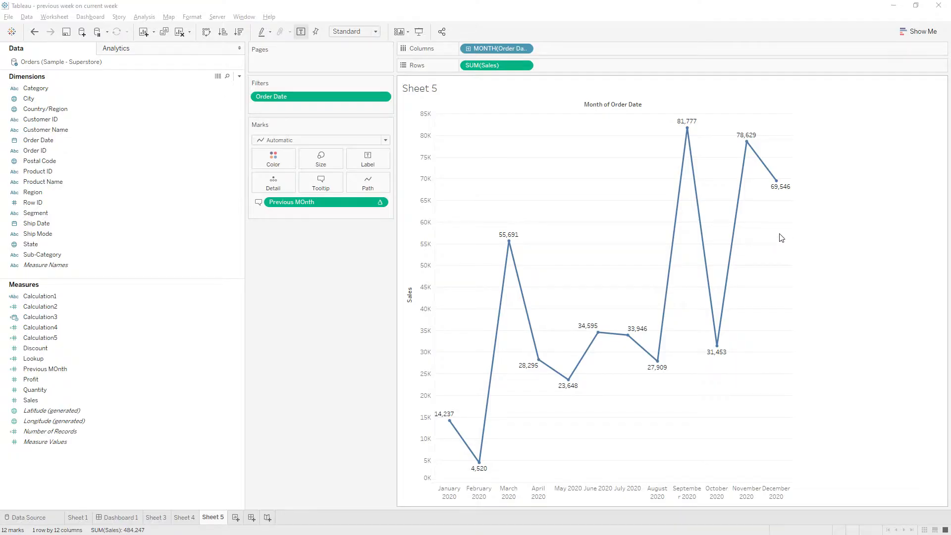
{"action": "mouse_move", "coordinate": [777, 185]}
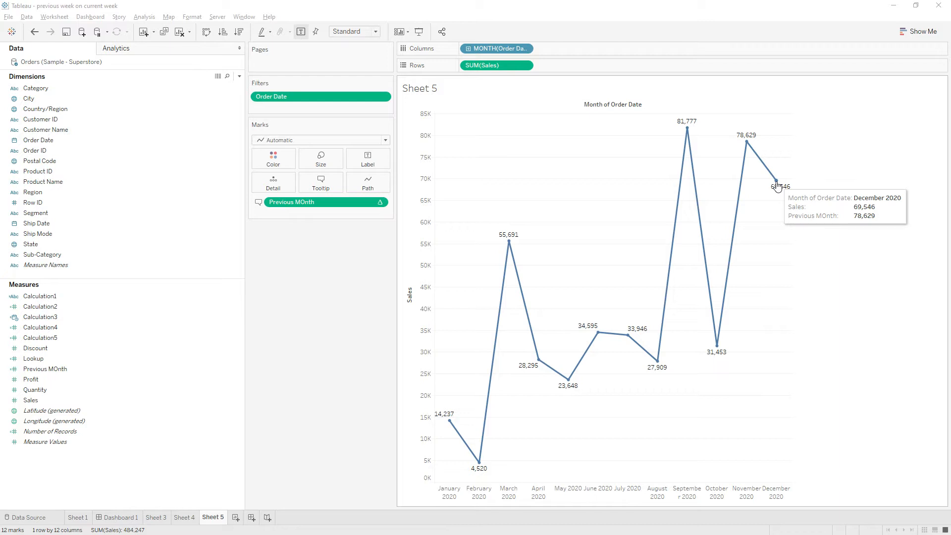
{"action": "mouse_move", "coordinate": [776, 492]}
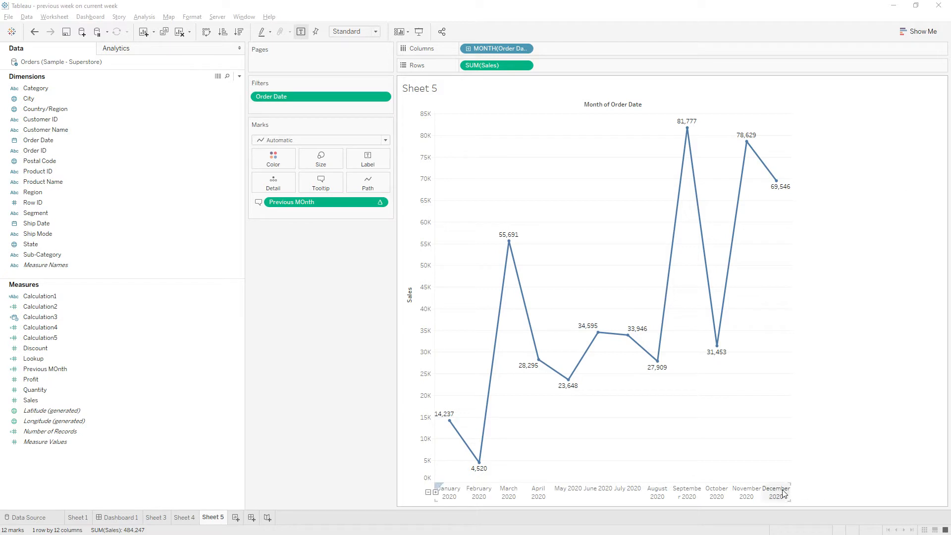
{"action": "mouse_move", "coordinate": [775, 186]}
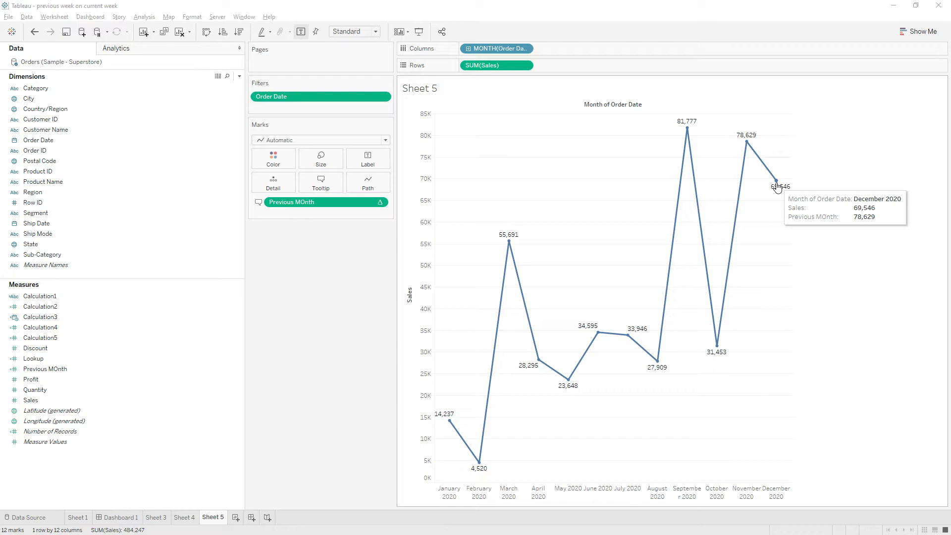
{"action": "mouse_move", "coordinate": [771, 193]}
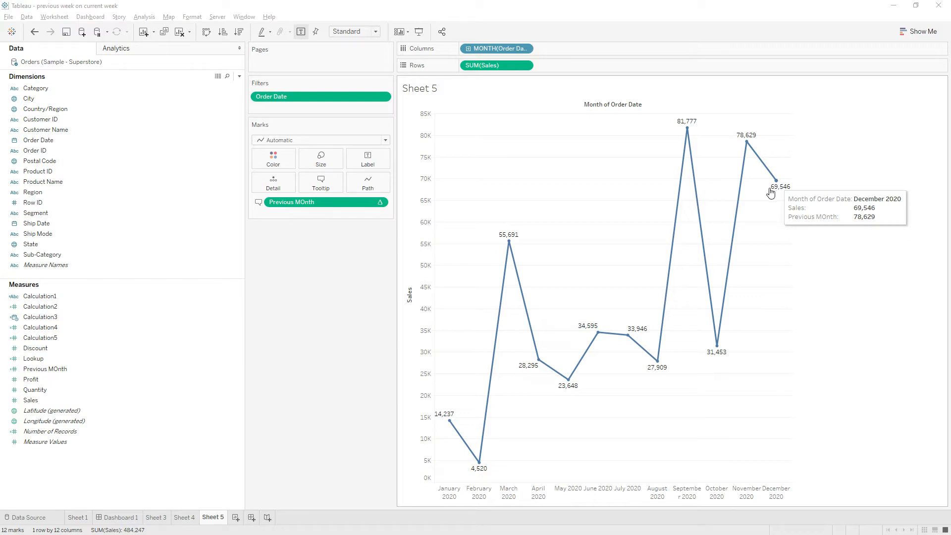
{"action": "mouse_move", "coordinate": [140, 483]}
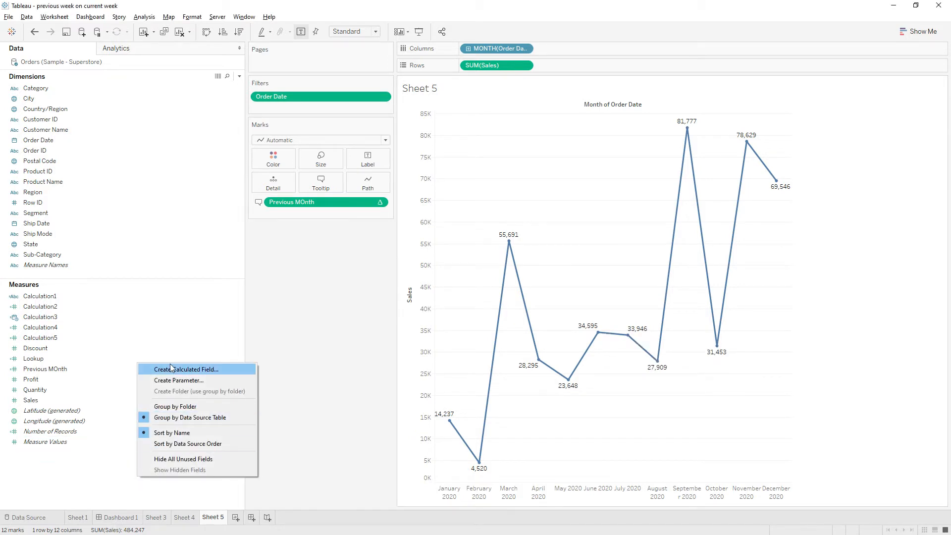
Step: Create a new calculated field and name it Month Number
{"action": "left_click", "coordinate": [185, 370]}
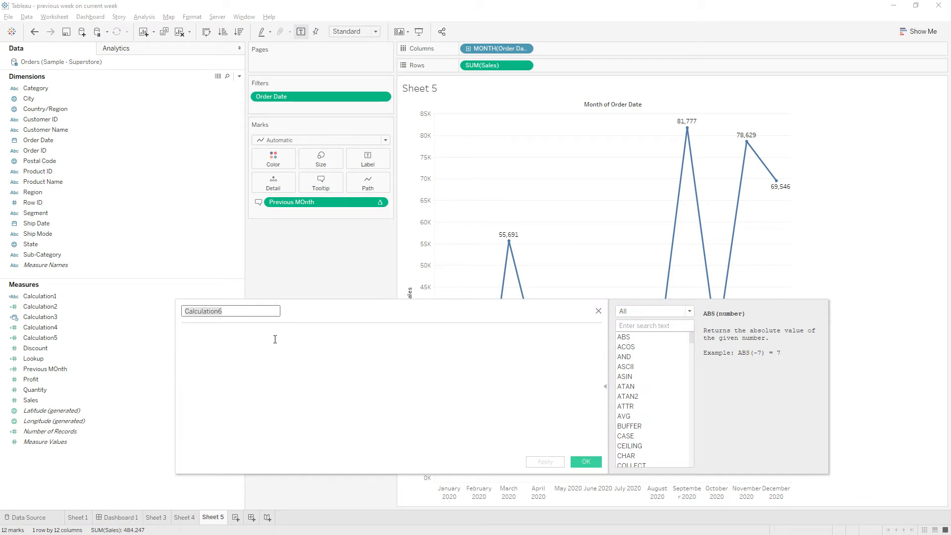
{"action": "mouse_move", "coordinate": [308, 309]}
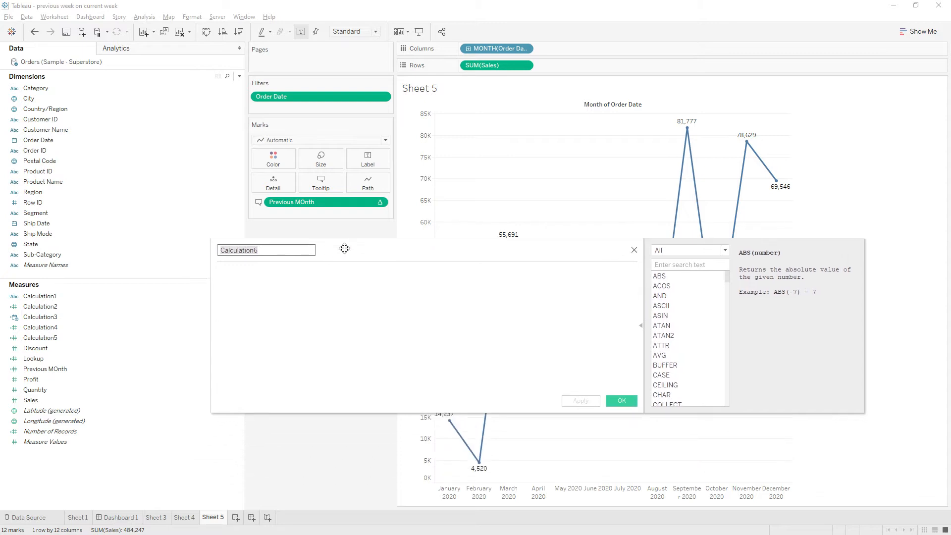
{"action": "left_click", "coordinate": [266, 250]}
{"action": "type", "text": "Month"}
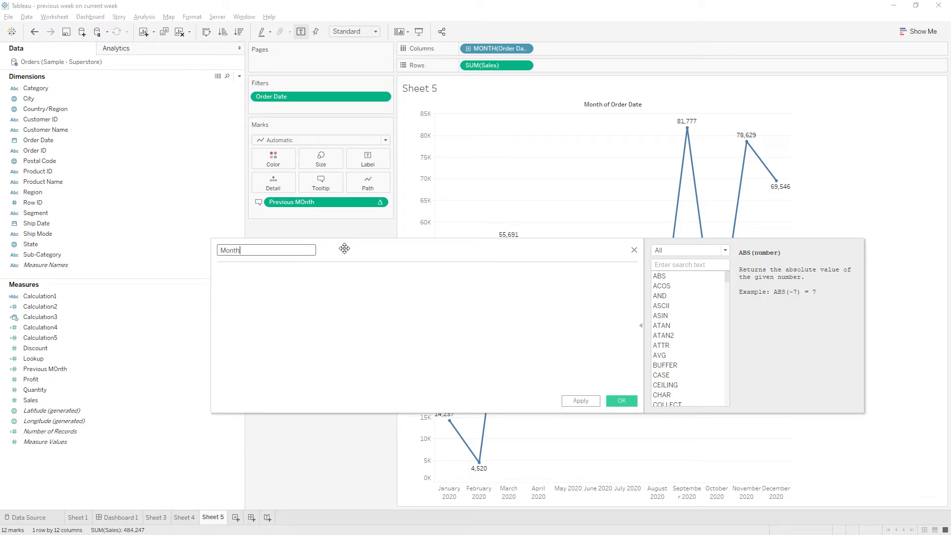
{"action": "type", "text": "Number"}
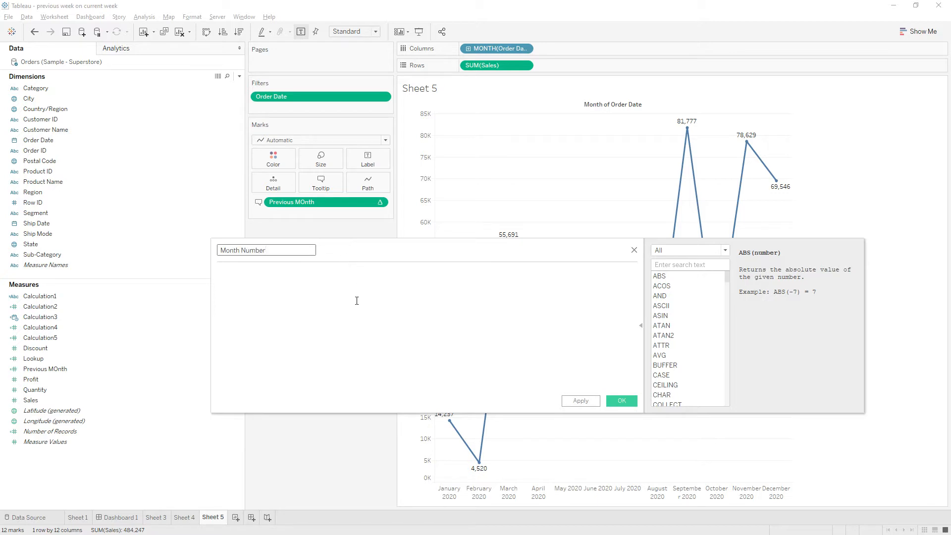
Step: Enter the formula LOOKUP(MIN(MONTH([Order Date])),-1) so the calculation is valid
{"action": "type", "text": "look"}
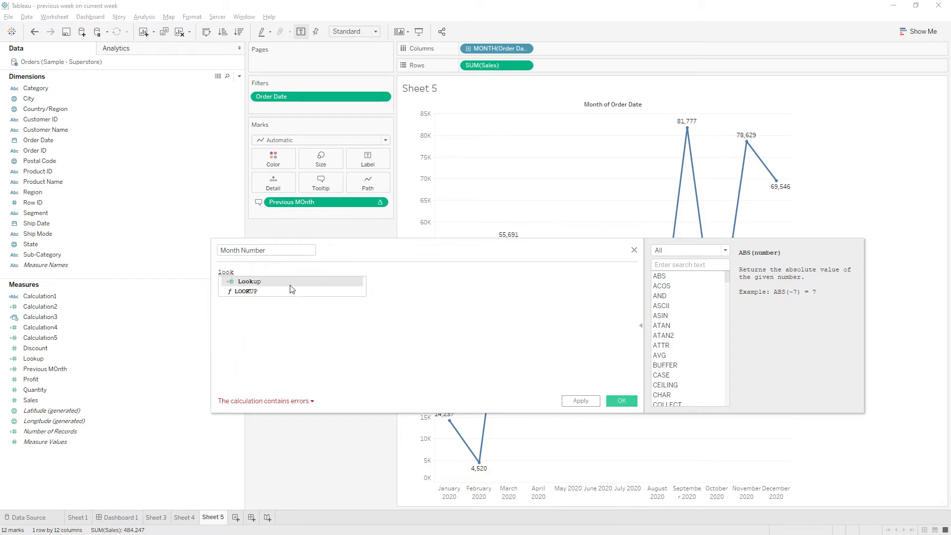
{"action": "left_click", "coordinate": [249, 281]}
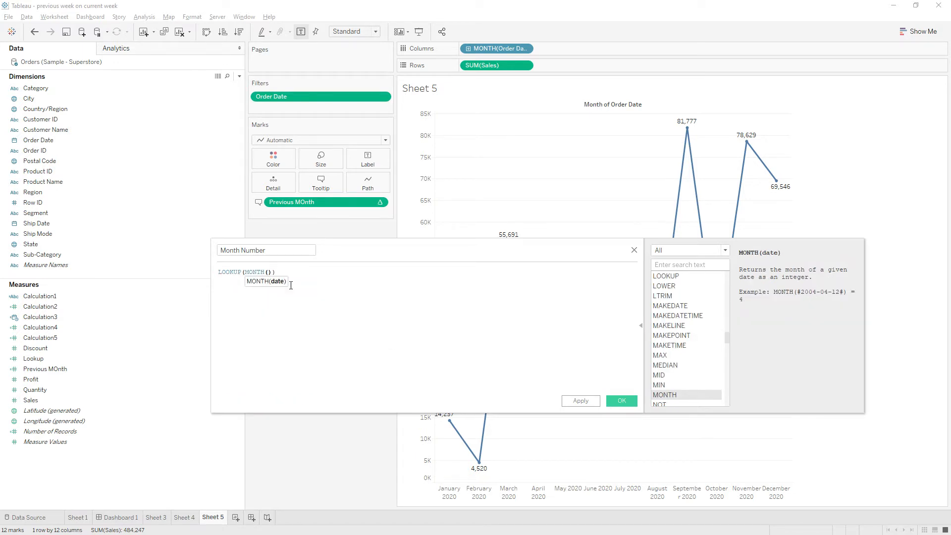
{"action": "type", "text": "[Order Date]"}
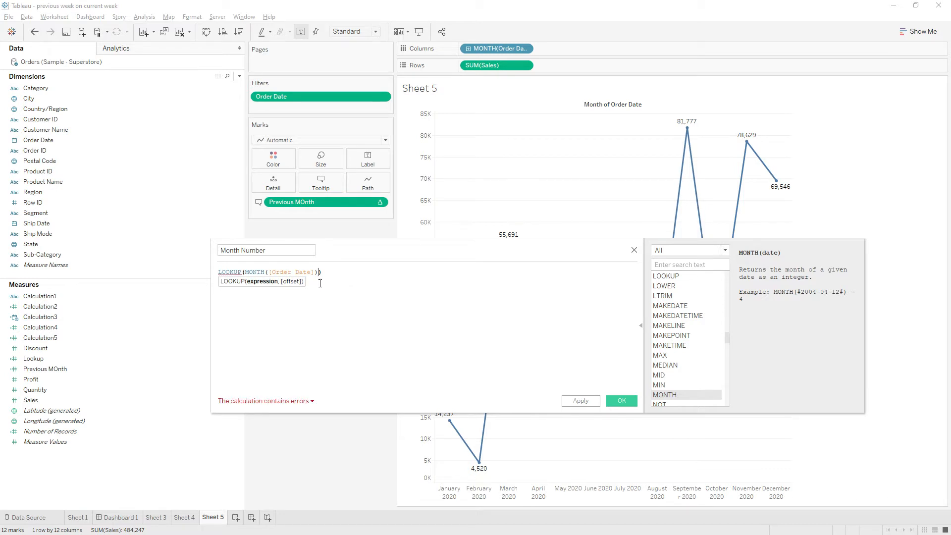
{"action": "type", "text": ","}
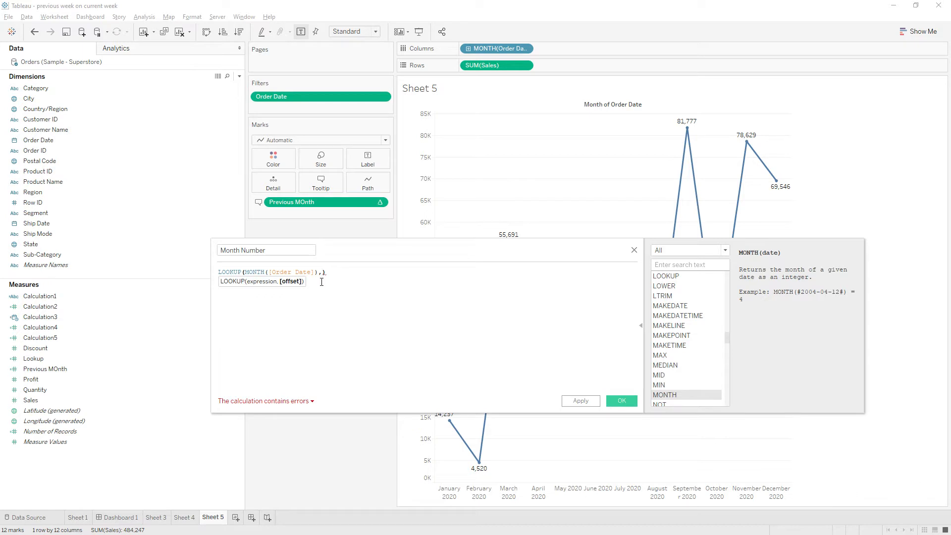
{"action": "type", "text": "-1"}
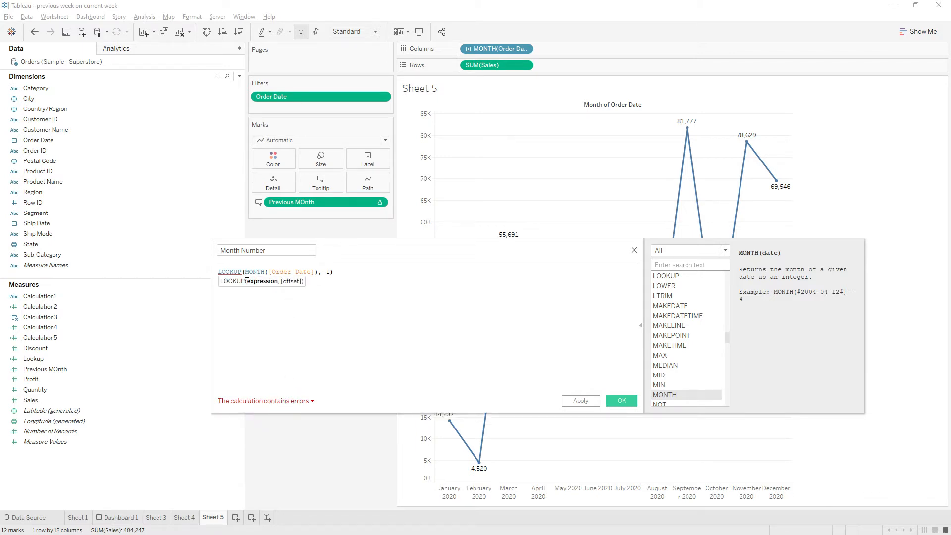
{"action": "type", "text": "Min("}
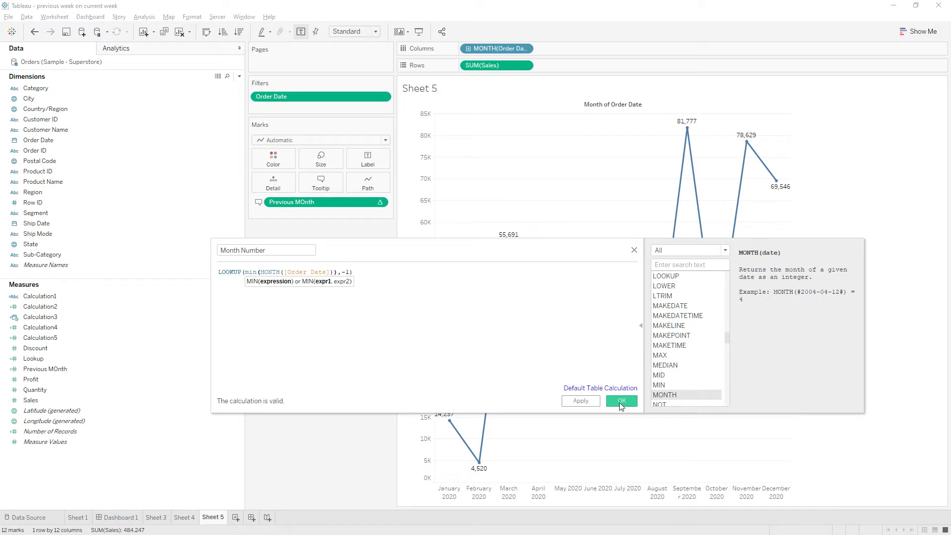
Step: Save the Month Number calculation so it appears among the measures
{"action": "left_click", "coordinate": [621, 400]}
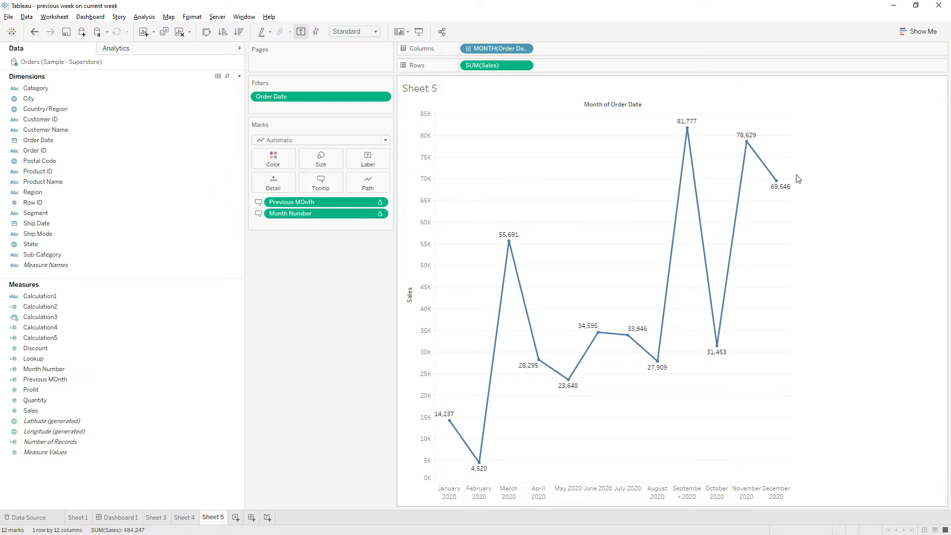
{"action": "mouse_move", "coordinate": [775, 186]}
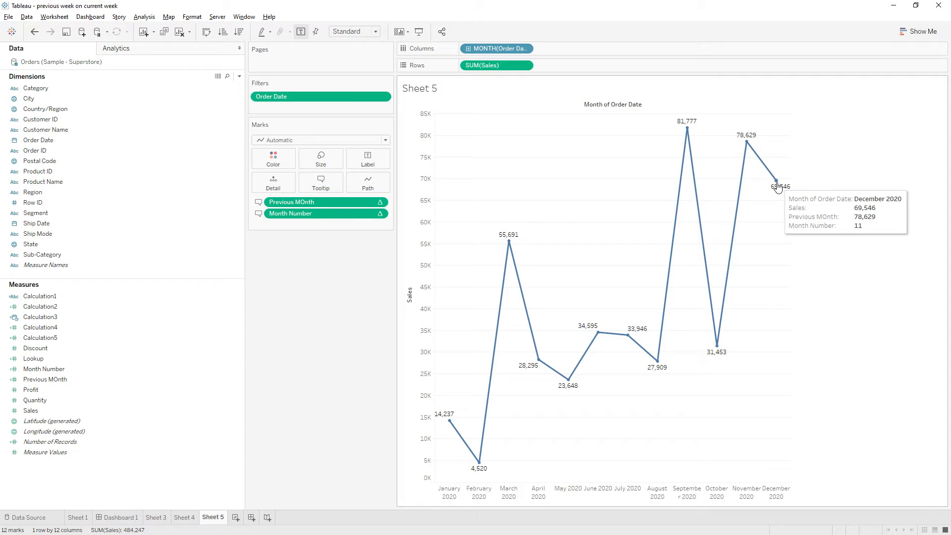
{"action": "mouse_move", "coordinate": [452, 422]}
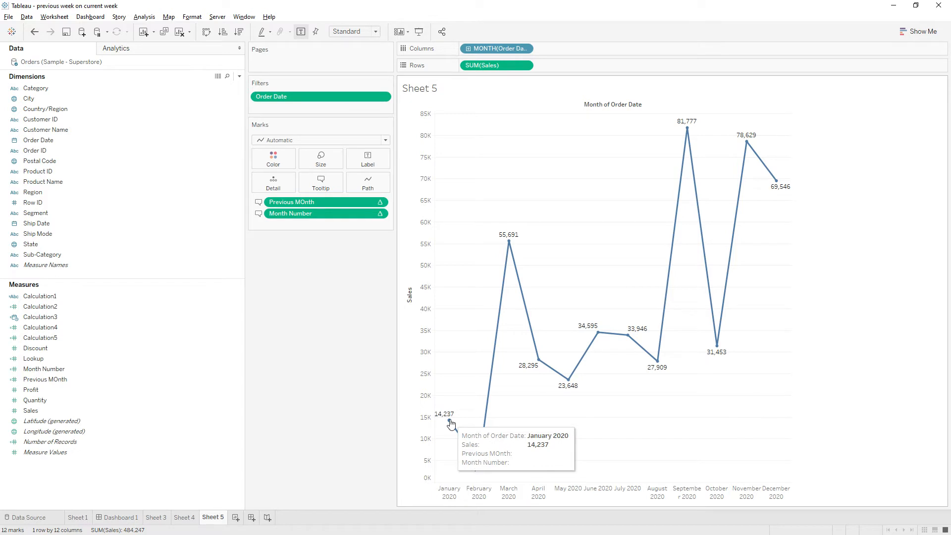
{"action": "mouse_move", "coordinate": [478, 461]}
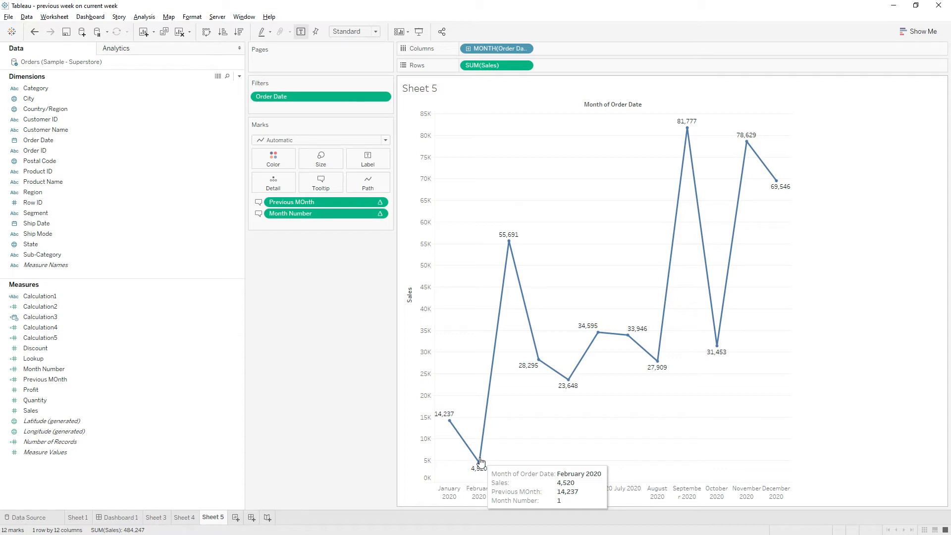
{"action": "mouse_move", "coordinate": [509, 244]}
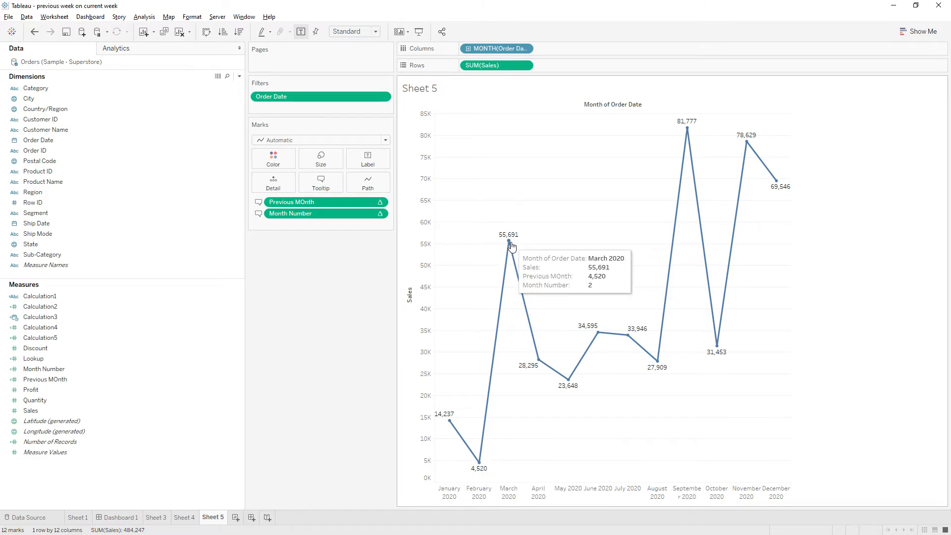
{"action": "mouse_move", "coordinate": [320, 183]}
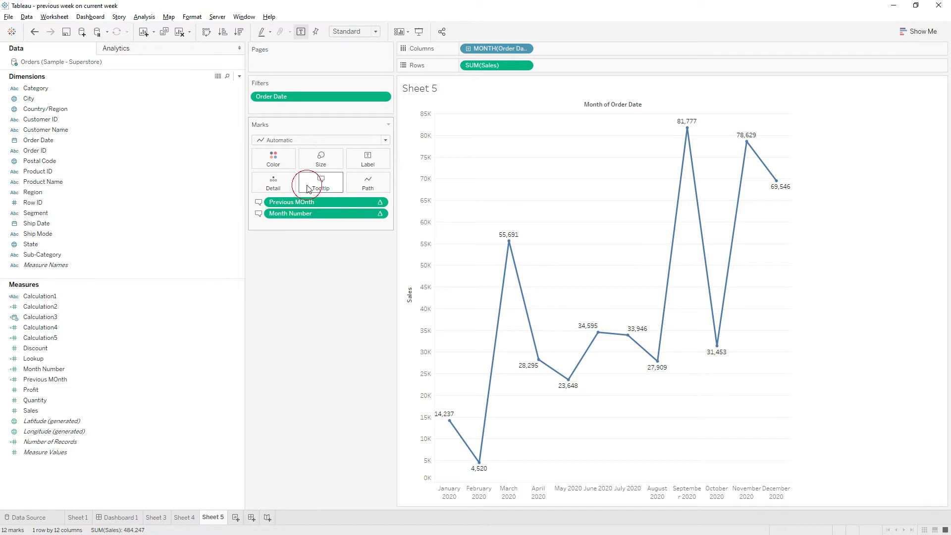
Step: Put <AGG(Month Number)> and <AGG(Previous MOnth)> together on one tooltip line and confirm
{"action": "left_click", "coordinate": [320, 183]}
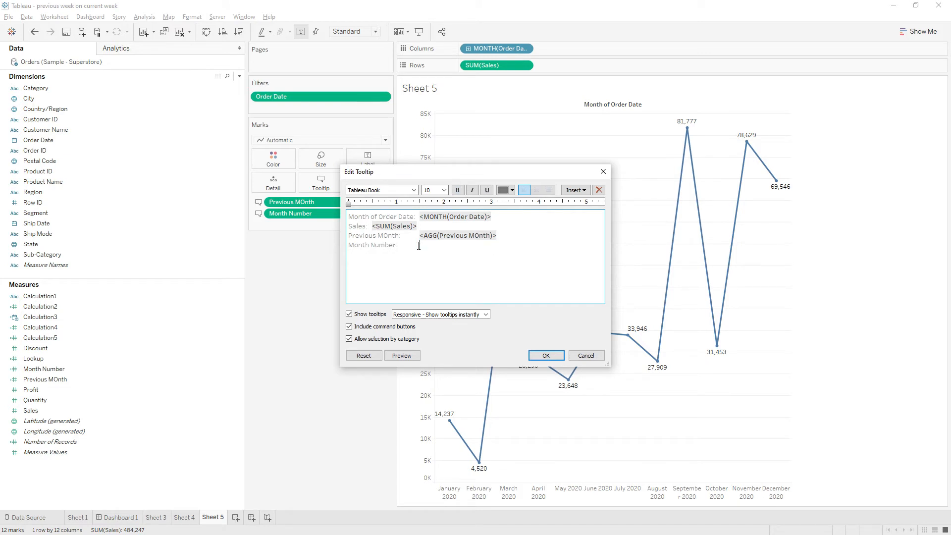
{"action": "double_click", "coordinate": [373, 235]}
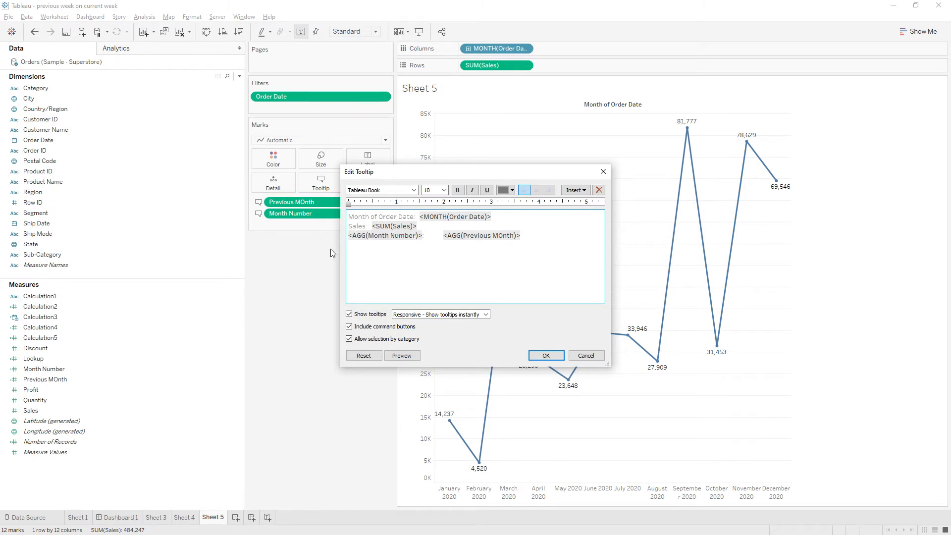
{"action": "left_click", "coordinate": [544, 355]}
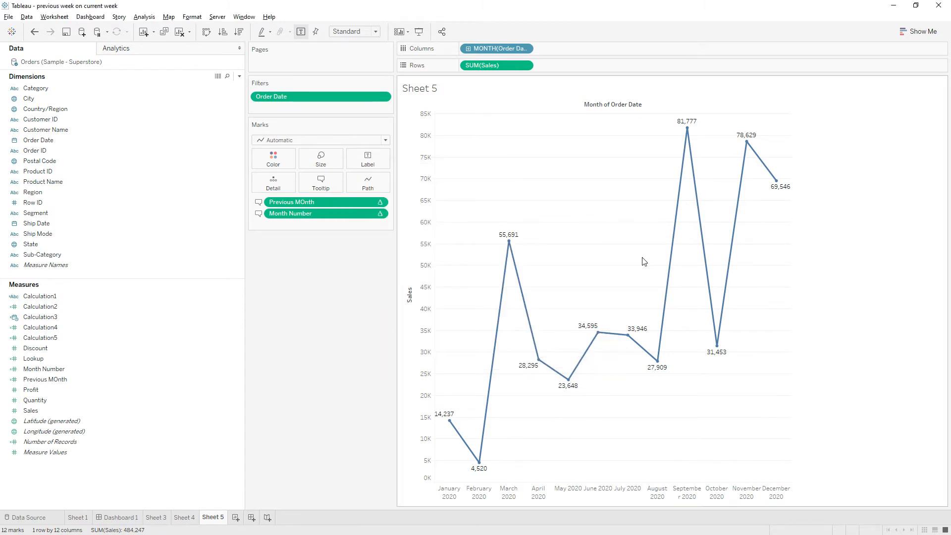
{"action": "mouse_move", "coordinate": [776, 185]}
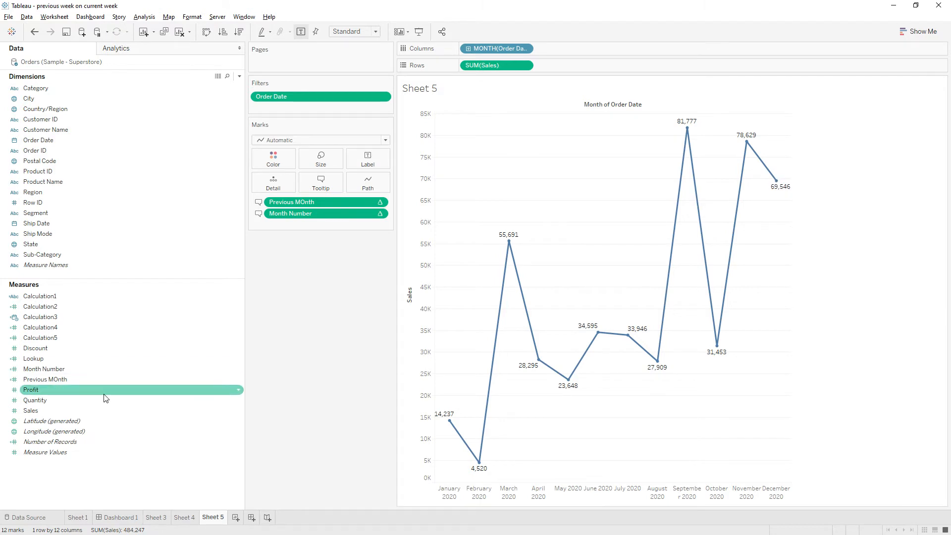
Step: Show the context menu options for the Month Number measure in the Data pane
{"action": "left_click", "coordinate": [39, 338]}
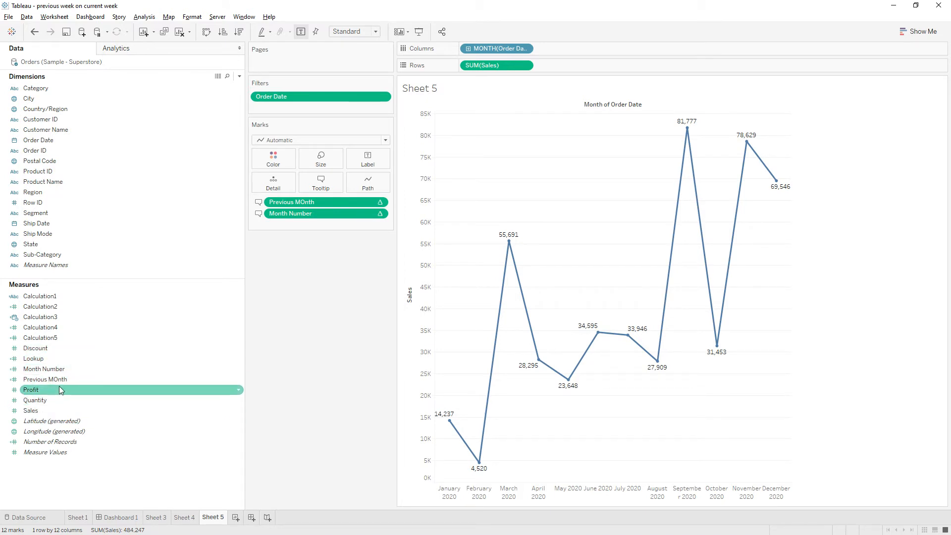
{"action": "right_click", "coordinate": [44, 379]}
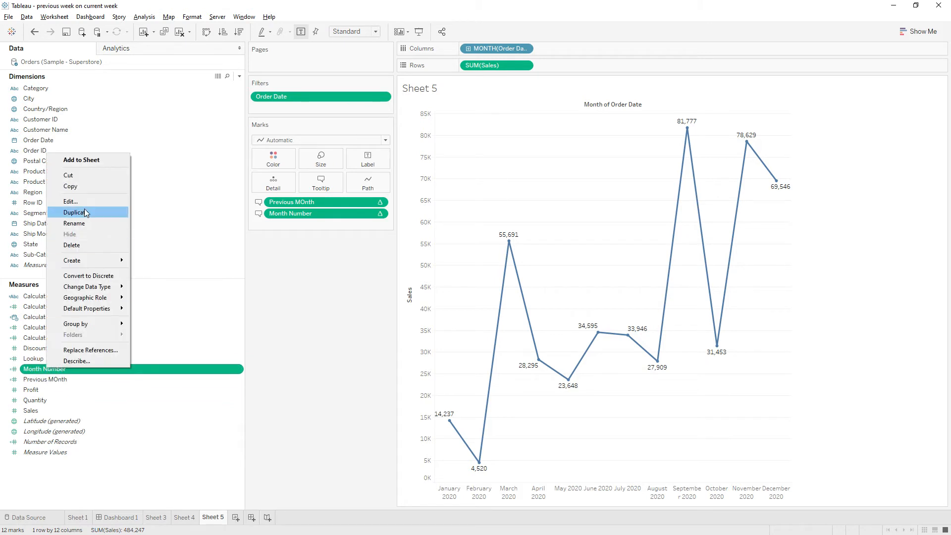
Step: Edit Month Number to wrap the LOOKUP in MAKEDATE(YEAR([Order Date]), …, 1) and view the resulting error
{"action": "left_click", "coordinate": [70, 201]}
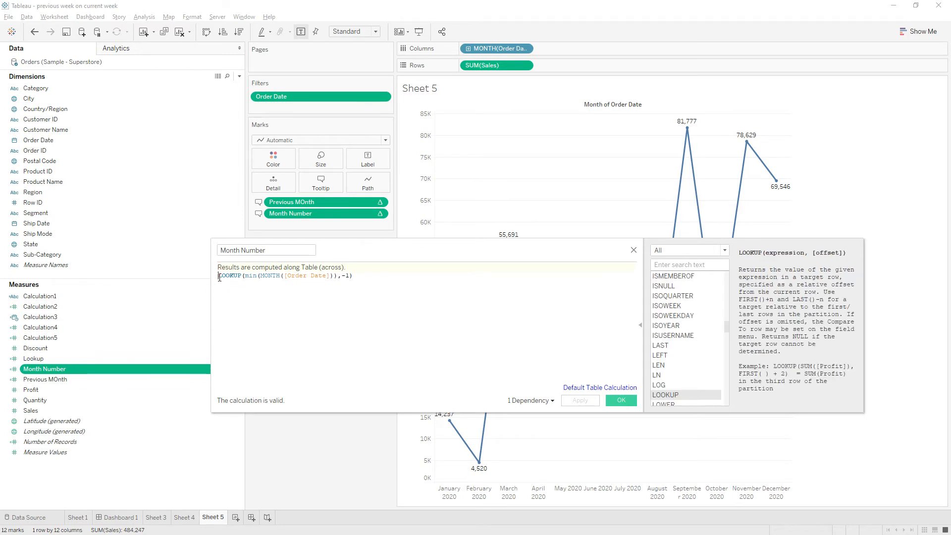
{"action": "type", "text": "makedate(Year("}
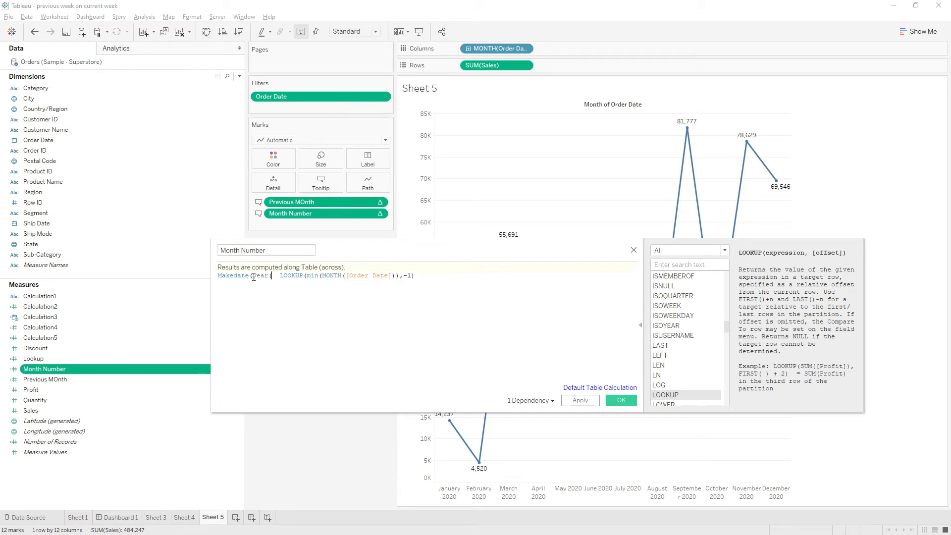
{"action": "type", "text": "orde"}
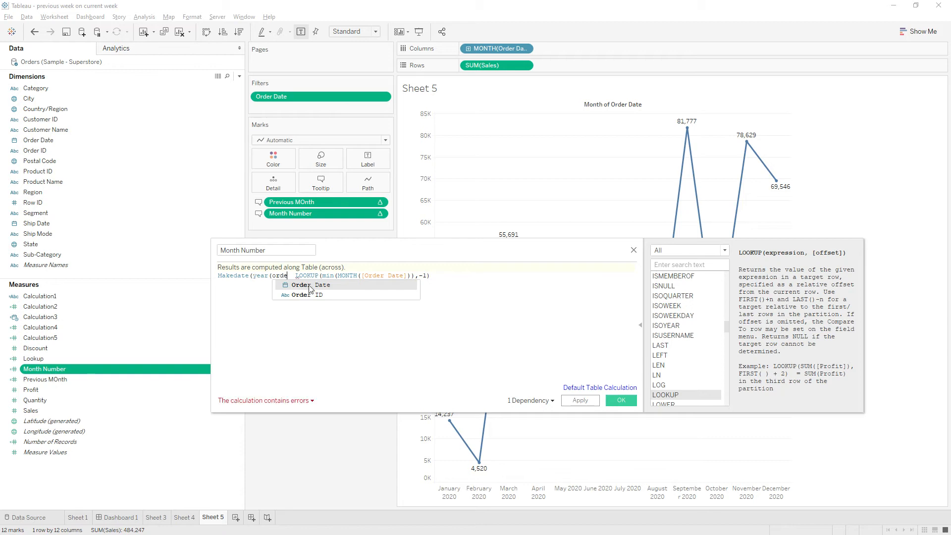
{"action": "left_click", "coordinate": [310, 284]}
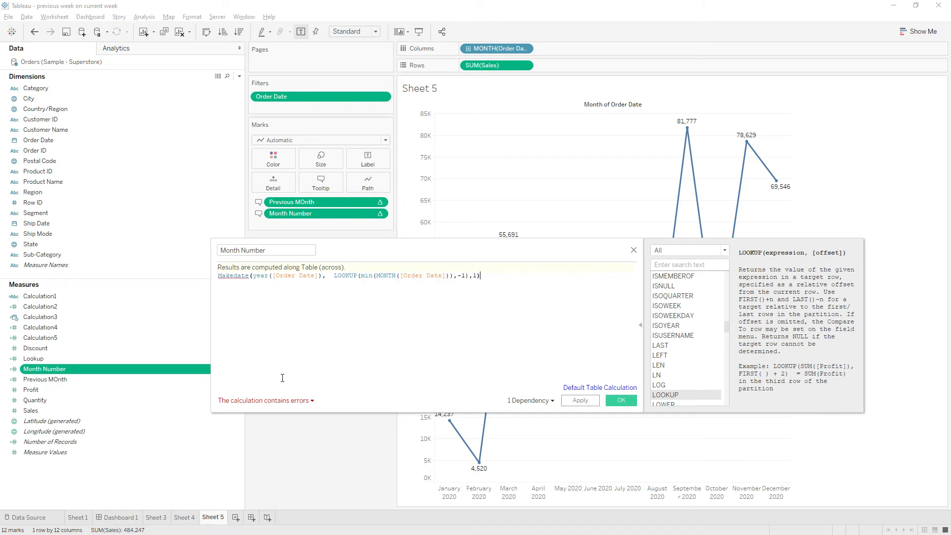
{"action": "mouse_move", "coordinate": [272, 404]}
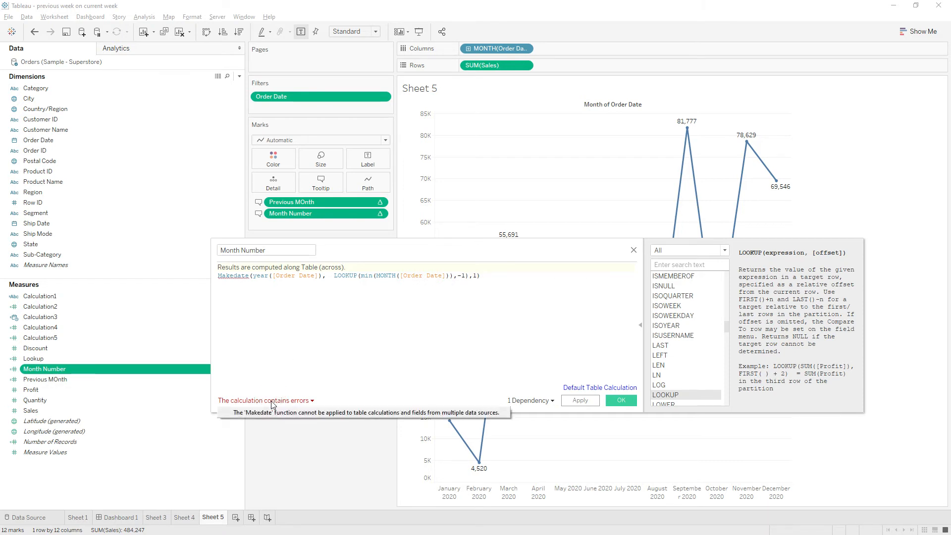
{"action": "mouse_move", "coordinate": [355, 414]}
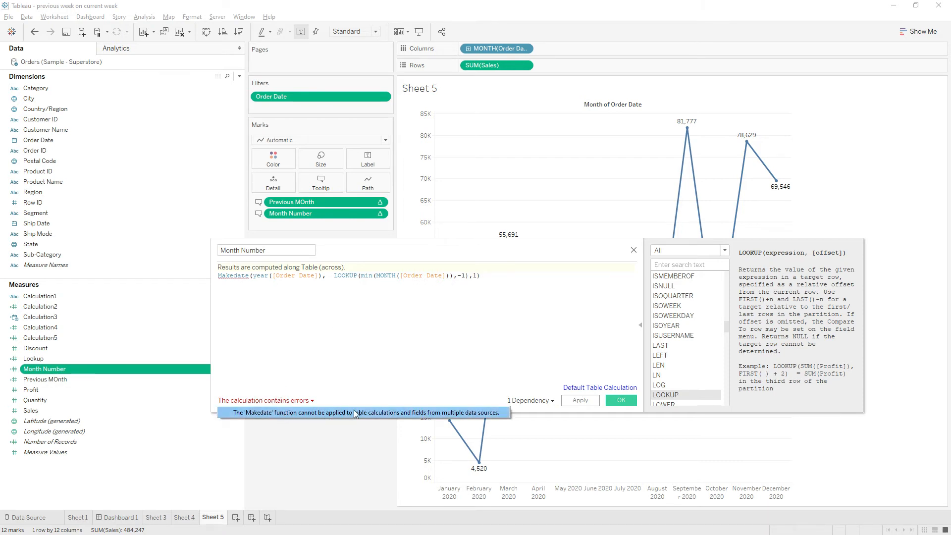
{"action": "mouse_move", "coordinate": [433, 416]}
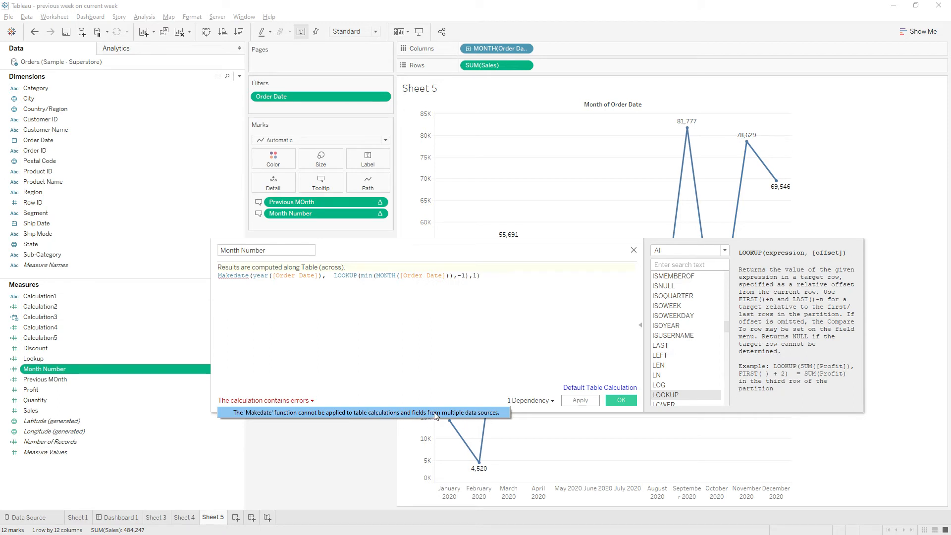
{"action": "left_click", "coordinate": [490, 334]}
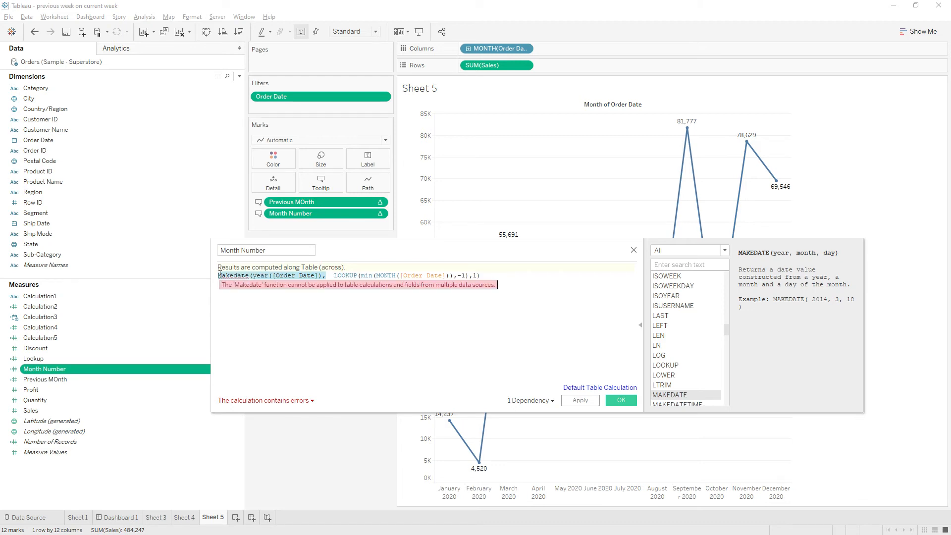
Step: Replace the MAKEDATE(YEAR([Order Date]), wrapper with CASE before the previous-month lookup
{"action": "type", "text": "case"}
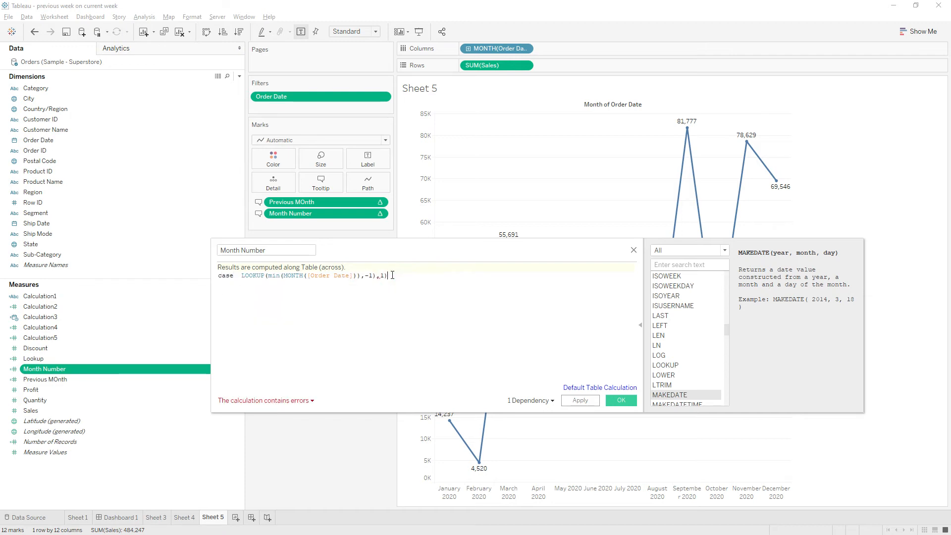
Step: Add WHEN branches mapping previous month numbers 1, 2 and 3 to Jan, Feb and Mar
{"action": "key", "text": "BackSpace"}
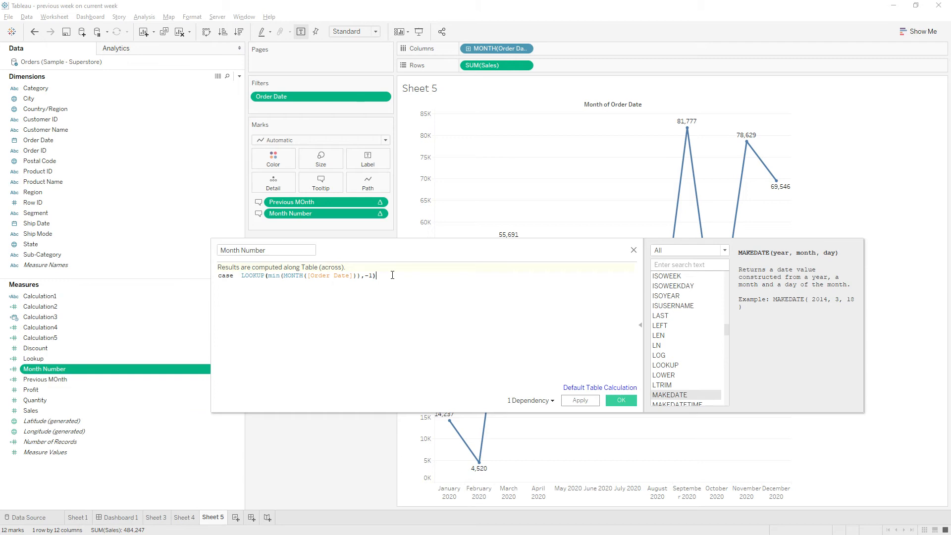
{"action": "key", "text": "Return"}
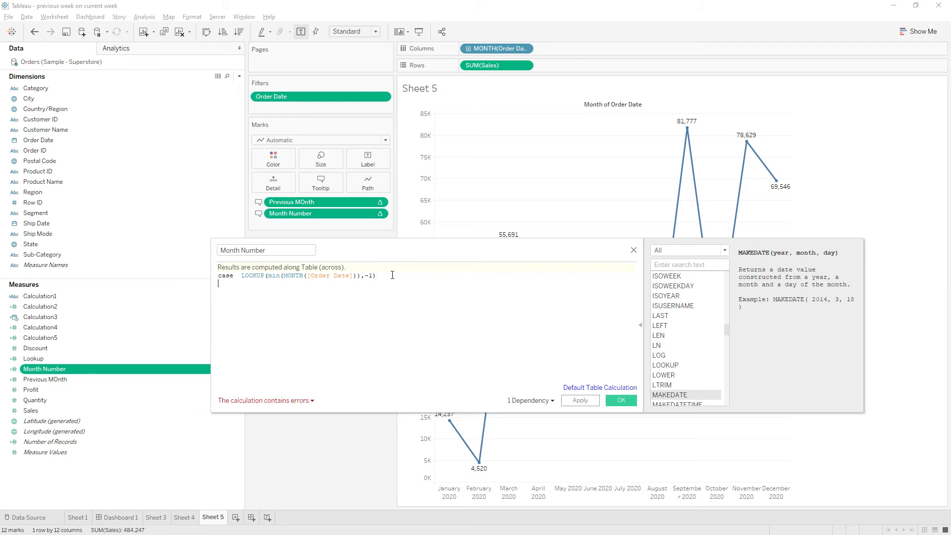
{"action": "type", "text": "when 1 then"}
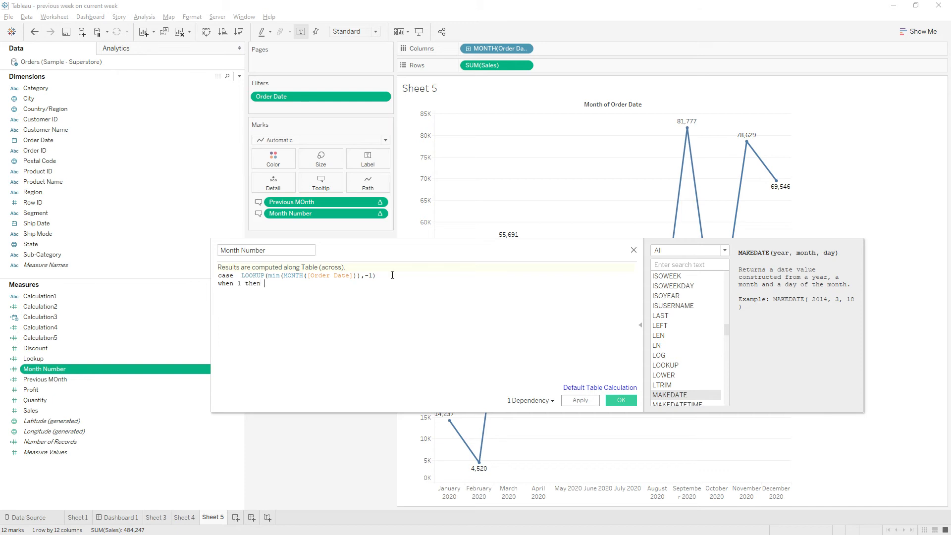
{"action": "type", "text": "'Jan"}
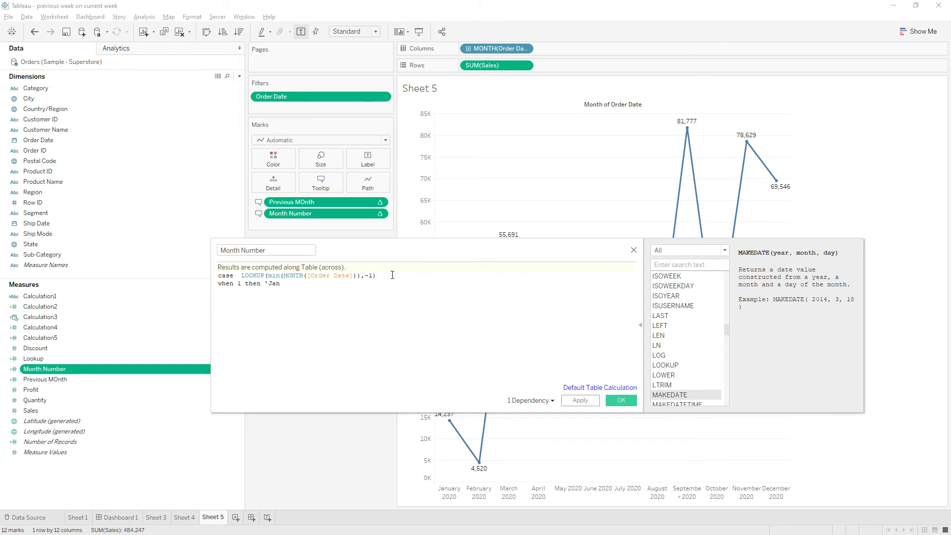
{"action": "type", "text": "uary"}
{"action": "type", "text": "when"}
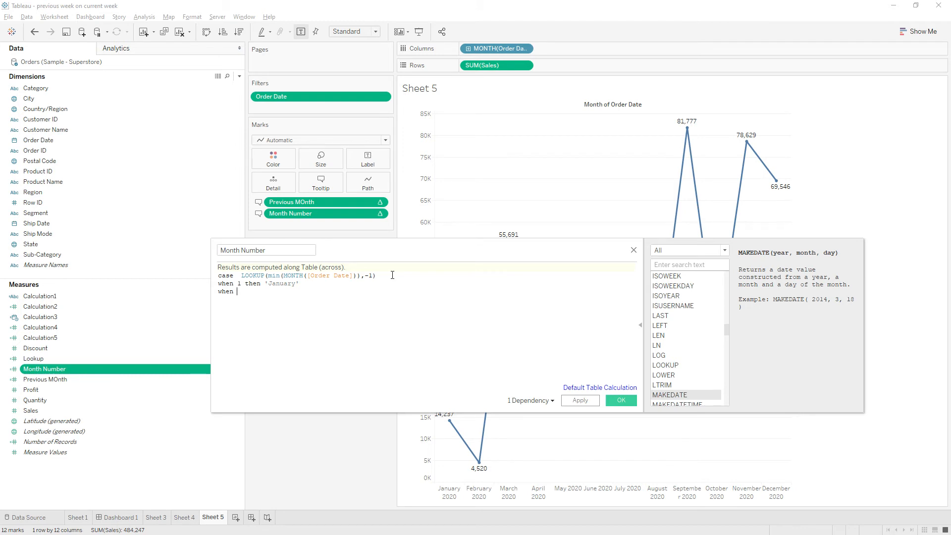
{"action": "type", "text": "2 then '"}
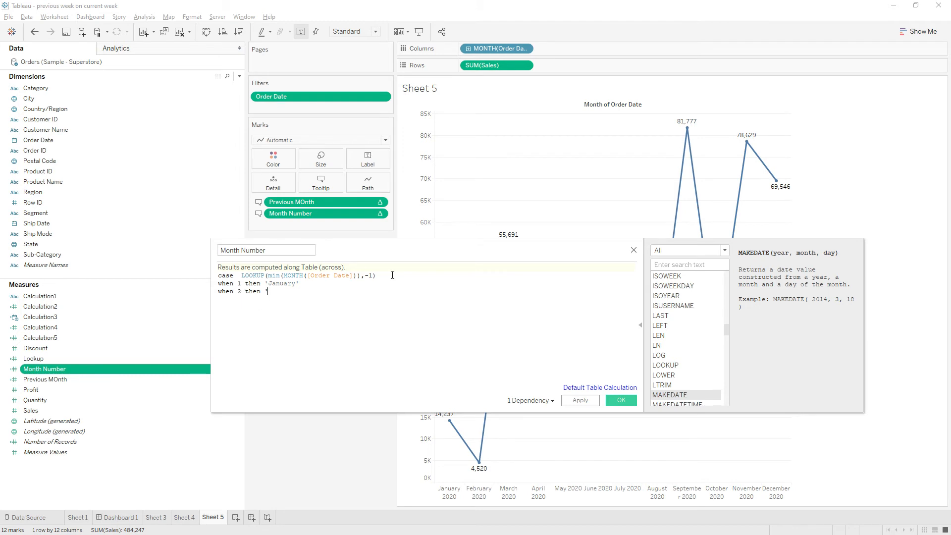
{"action": "type", "text": "Febuar"}
{"action": "type", "text": "when"}
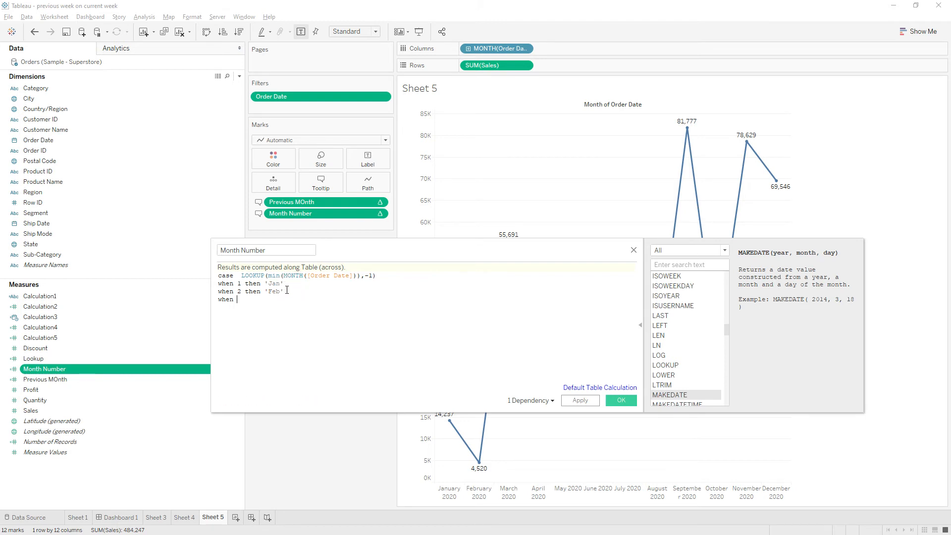
{"action": "type", "text": "3 then"}
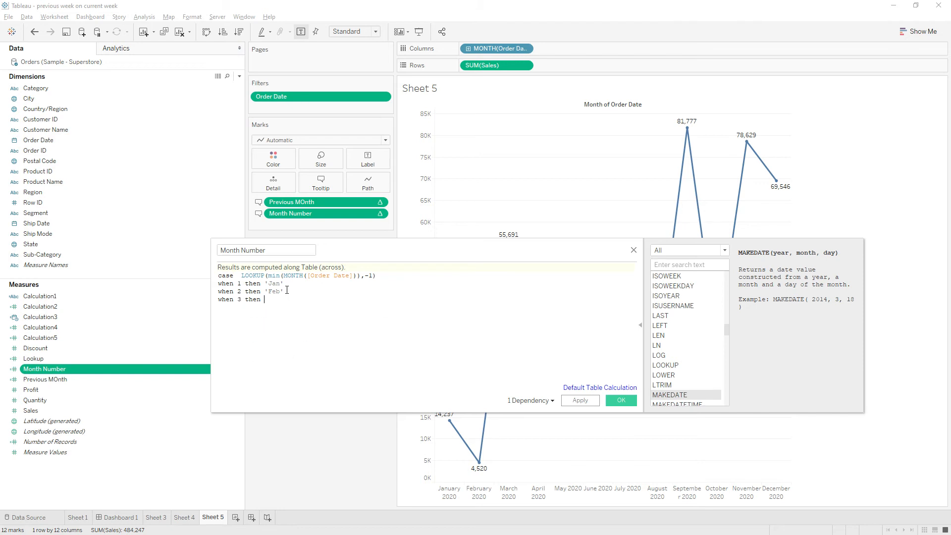
{"action": "type", "text": "'"}
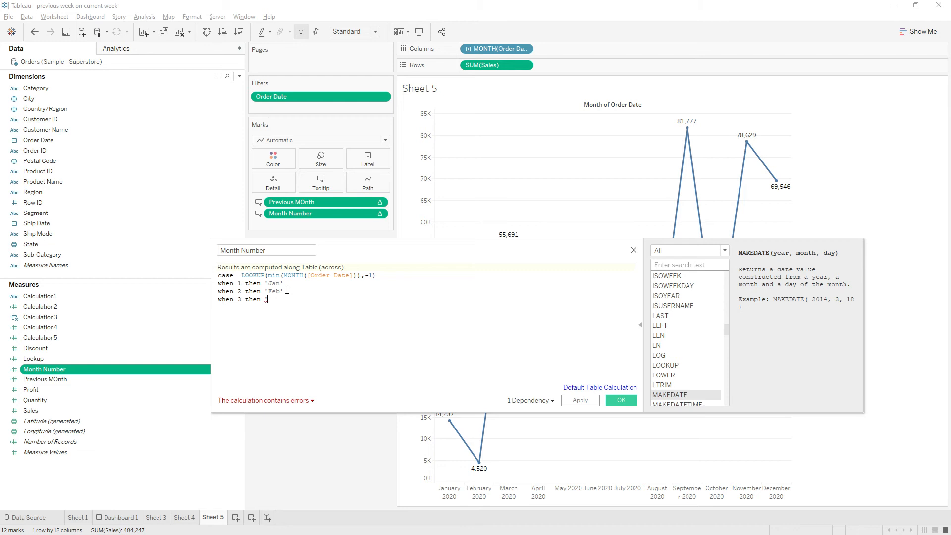
{"action": "type", "text": "Mar'"}
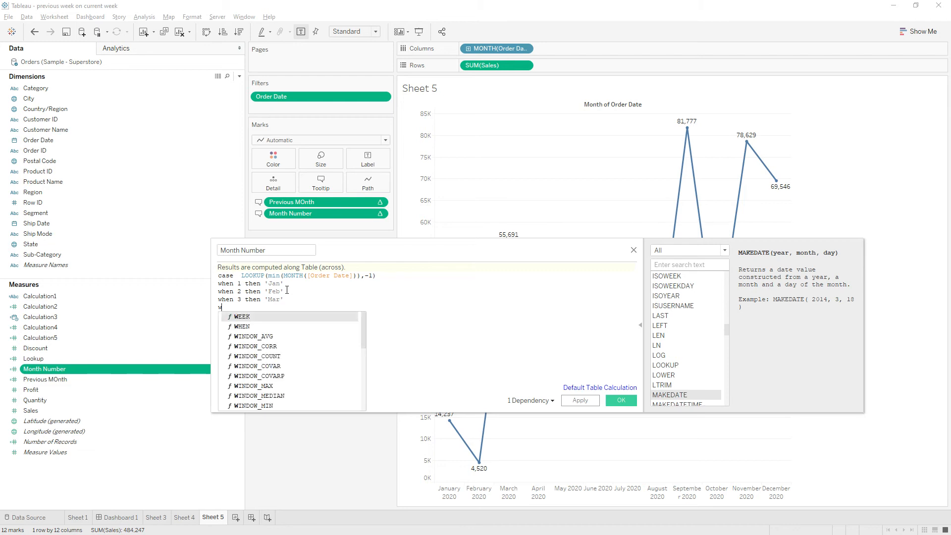
Step: Add WHEN 4 THEN 'Apr', WHEN 5 THEN 'May' and END so the CASE formula is valid
{"action": "type", "text": "when 4 then 'Apr"}
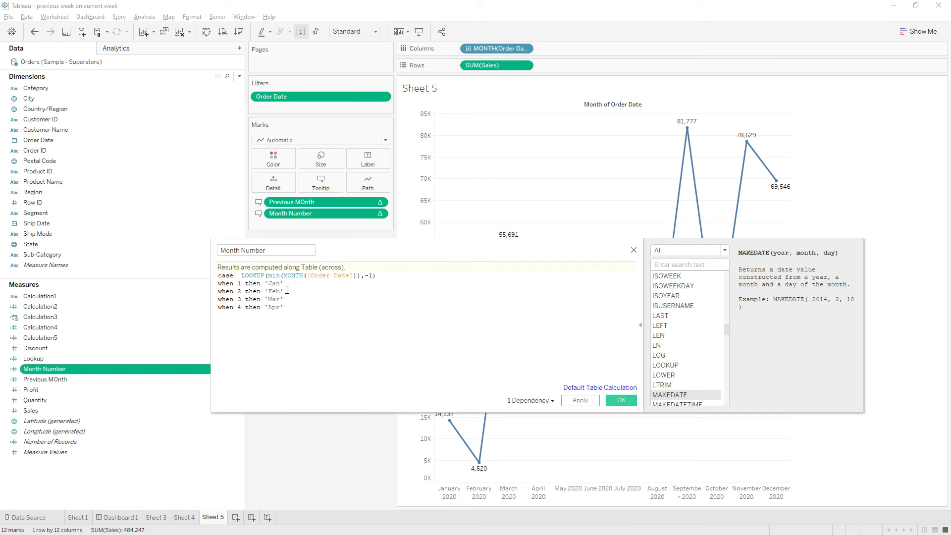
{"action": "type", "text": "when 5 t"}
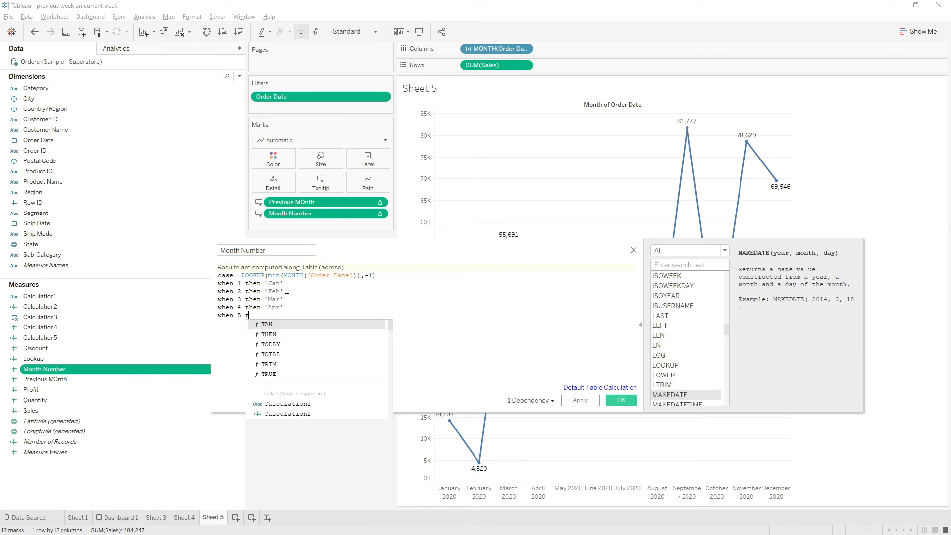
{"action": "type", "text": "'May"}
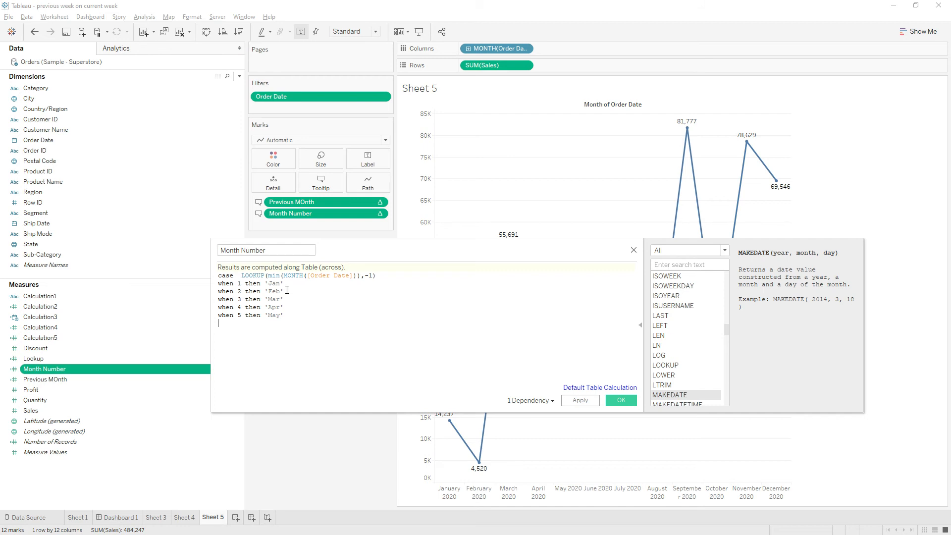
{"action": "type", "text": "End"}
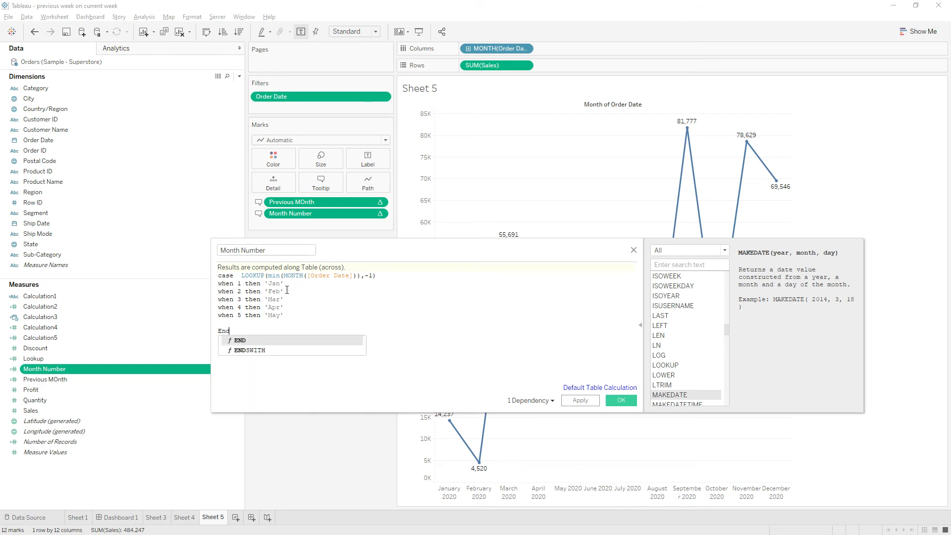
{"action": "left_click", "coordinate": [261, 340]}
{"action": "type", "text": "Pre"}
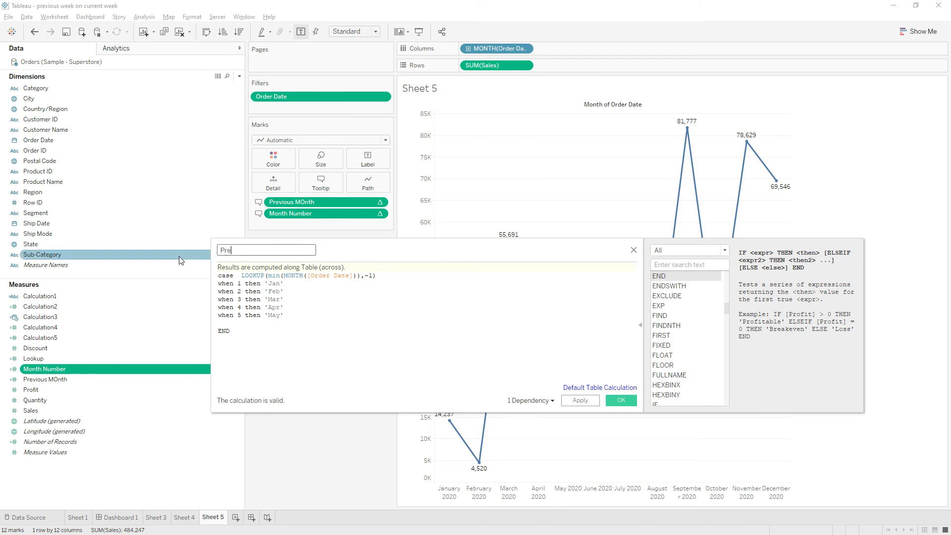
Step: Rename the calculation to Previous Month Label and save it
{"action": "type", "text": "vious Month Label"}
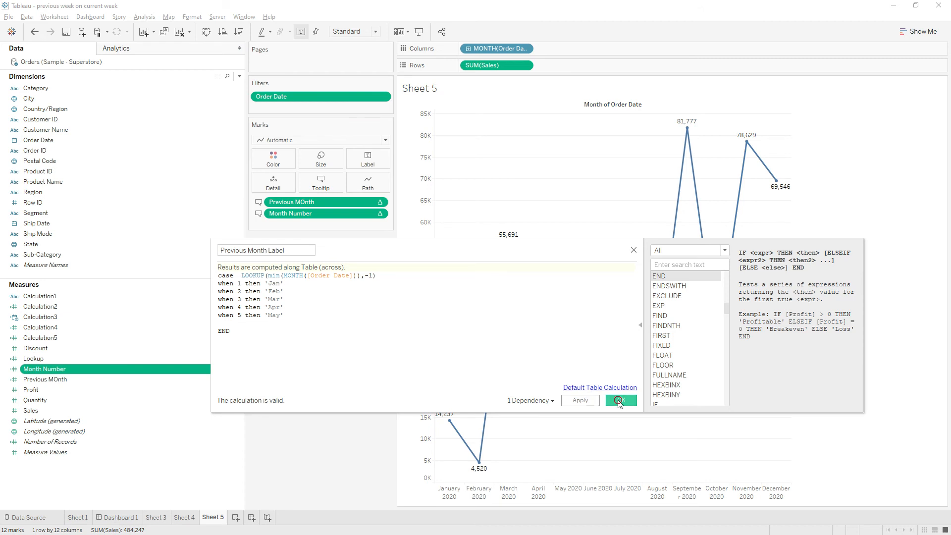
{"action": "left_click", "coordinate": [620, 400]}
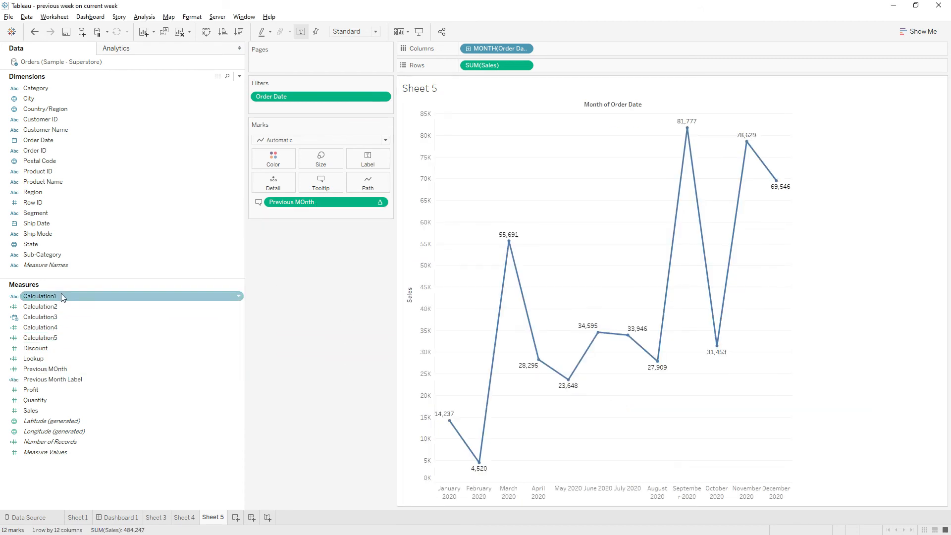
Step: Add Previous Month Label to the chart's tooltip fields beside Previous MOnth
{"action": "left_click", "coordinate": [45, 369]}
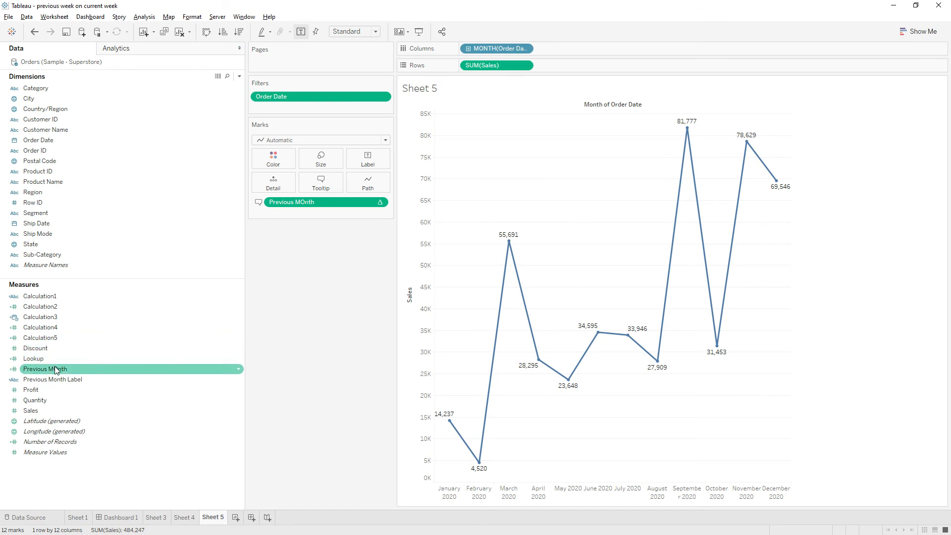
{"action": "mouse_move", "coordinate": [60, 359]}
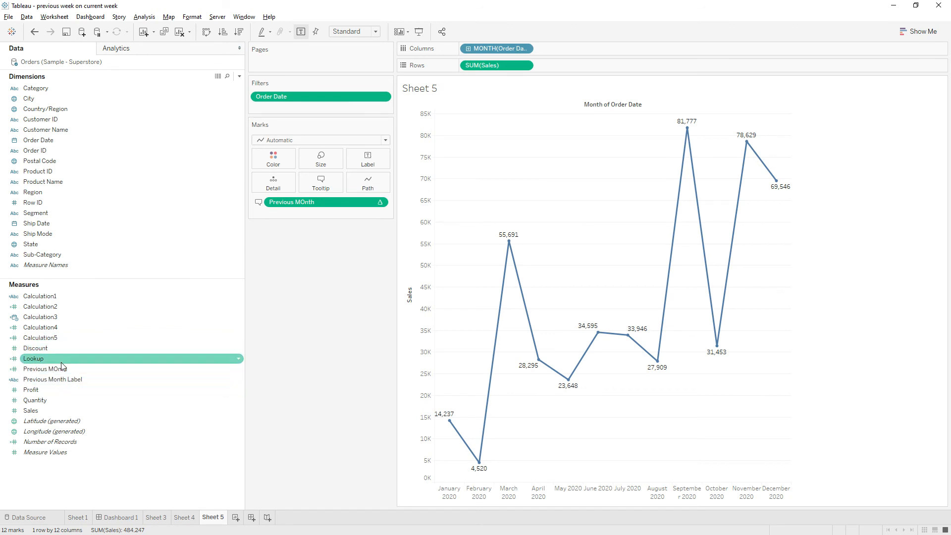
{"action": "left_click", "coordinate": [65, 379]}
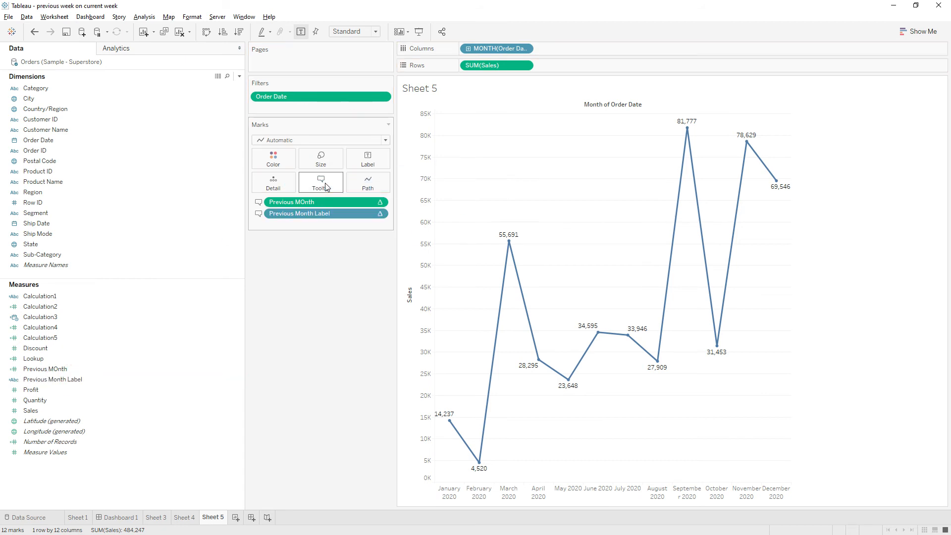
{"action": "left_click", "coordinate": [320, 182]}
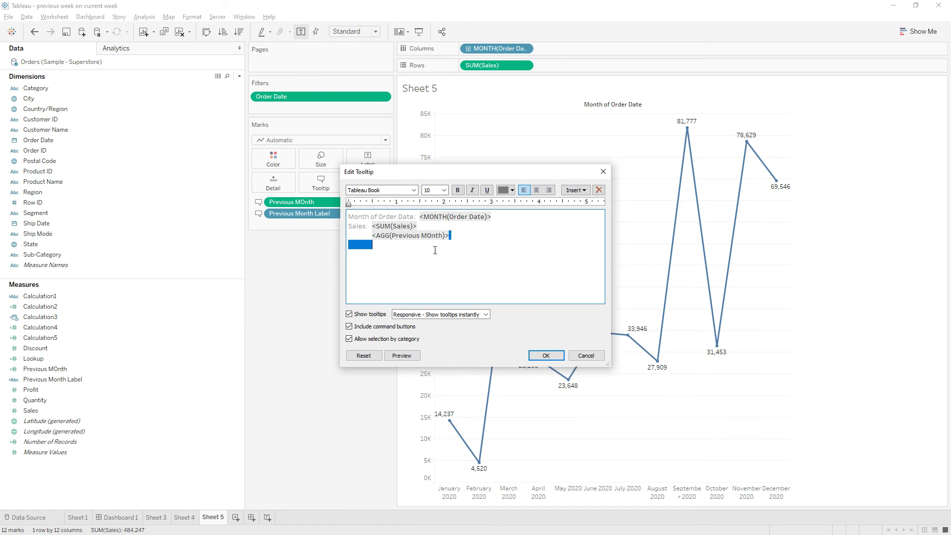
Step: Place <AGG(Previous Month Label)> before <AGG(Previous MOnth)> on the tooltip's third line, giving e.g. Feb 4,520
{"action": "left_click", "coordinate": [575, 190]}
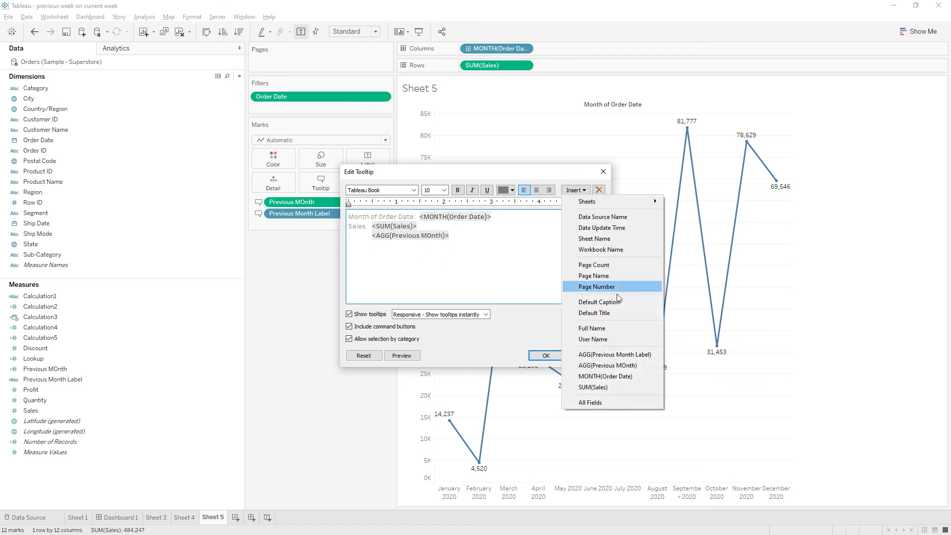
{"action": "left_click", "coordinate": [614, 355]}
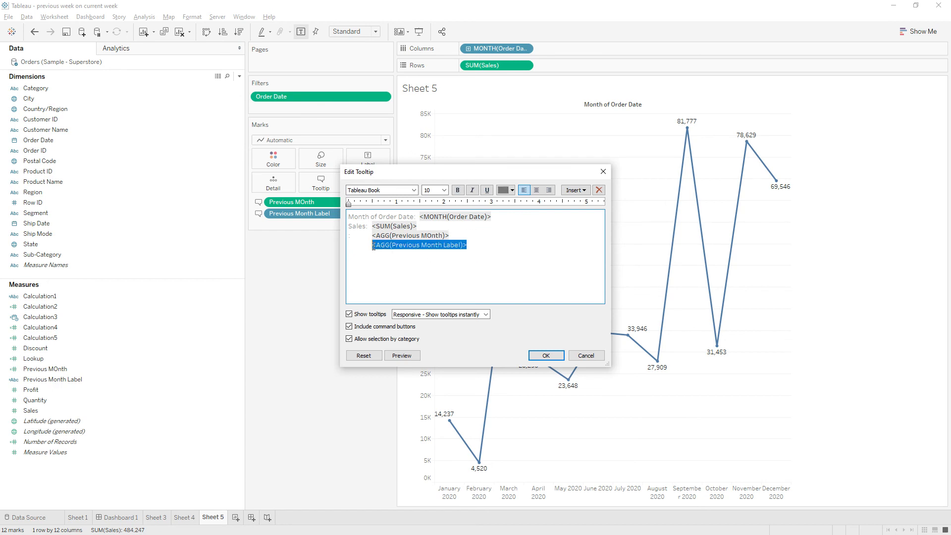
{"action": "key", "text": "Delete"}
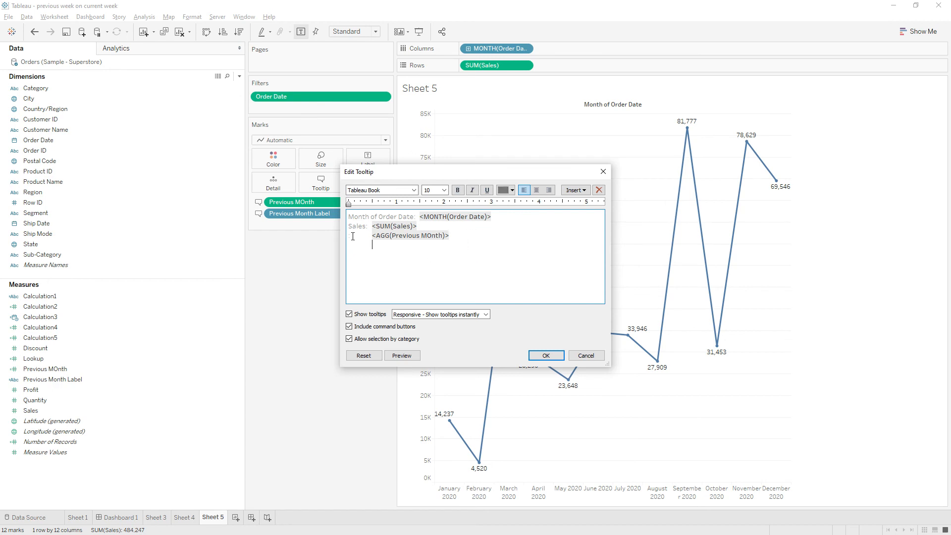
{"action": "type", "text": "<AGG(Previous Month Label)>:"}
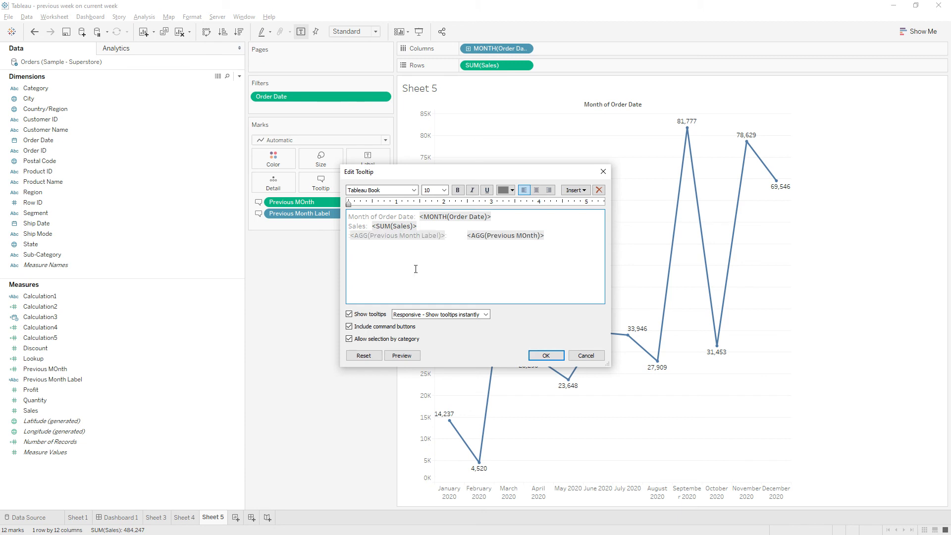
{"action": "left_click", "coordinate": [545, 356]}
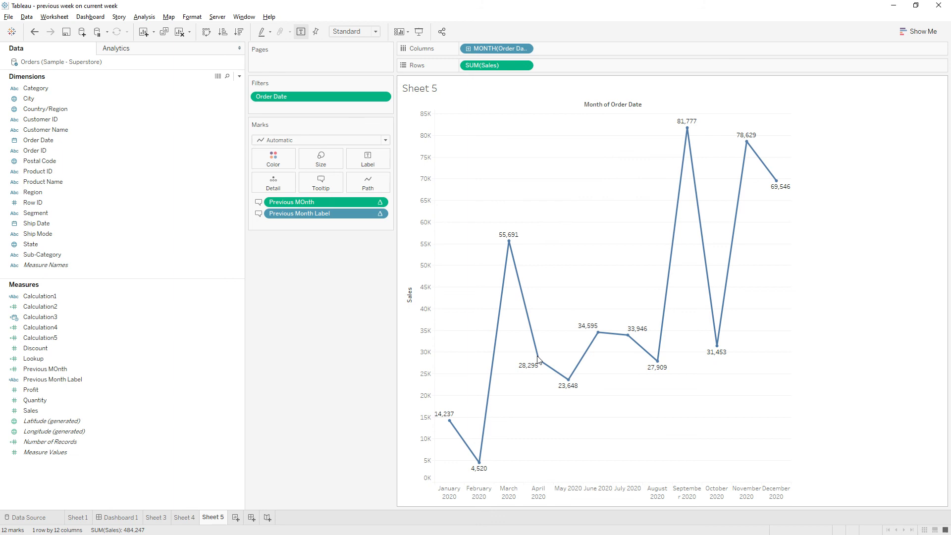
{"action": "mouse_move", "coordinate": [508, 245]}
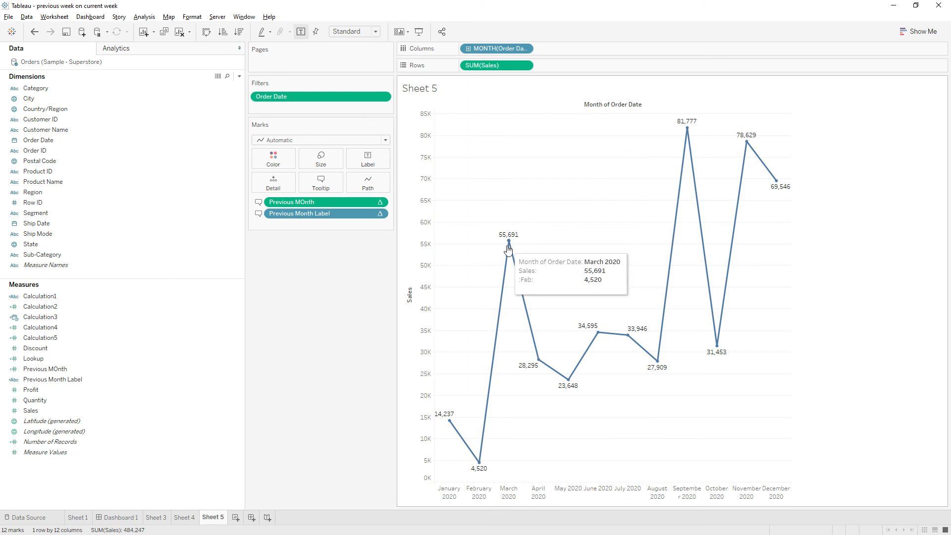
{"action": "left_click", "coordinate": [320, 183]}
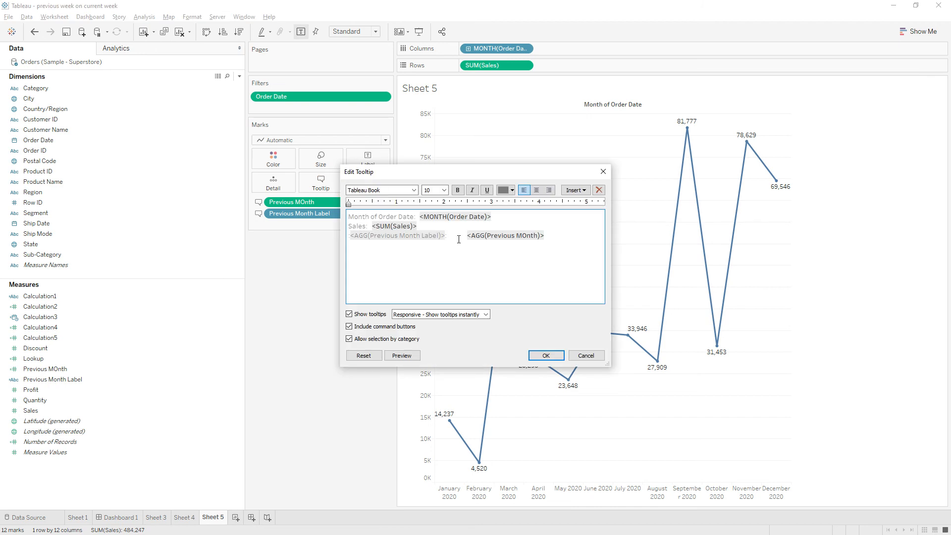
Step: Format the Previous Month Label field bold in the tooltip and confirm with OK
{"action": "left_click", "coordinate": [512, 191]}
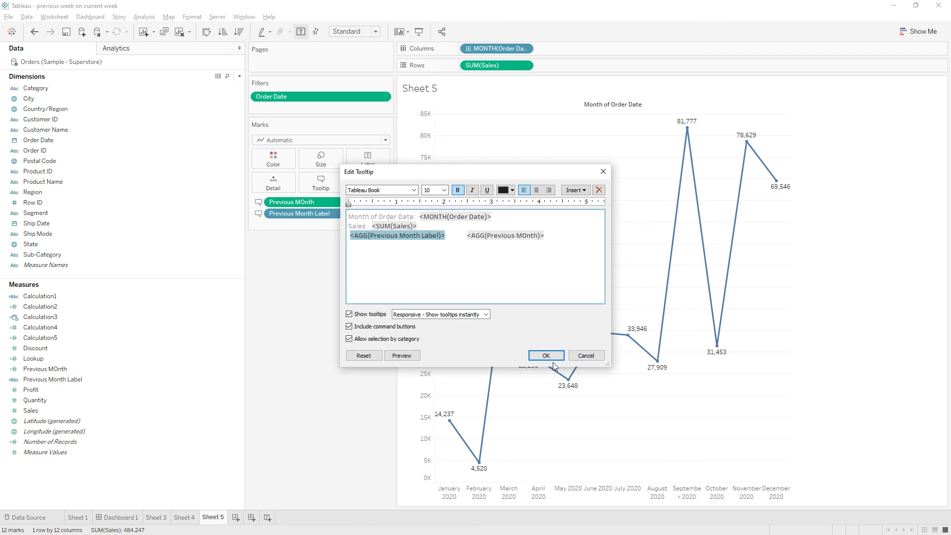
{"action": "left_click", "coordinate": [545, 355]}
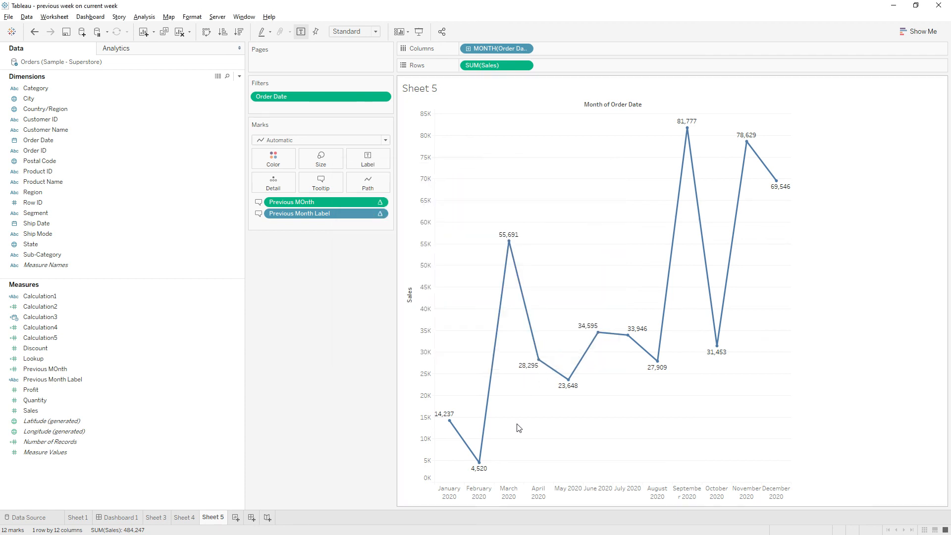
{"action": "mouse_move", "coordinate": [479, 464]}
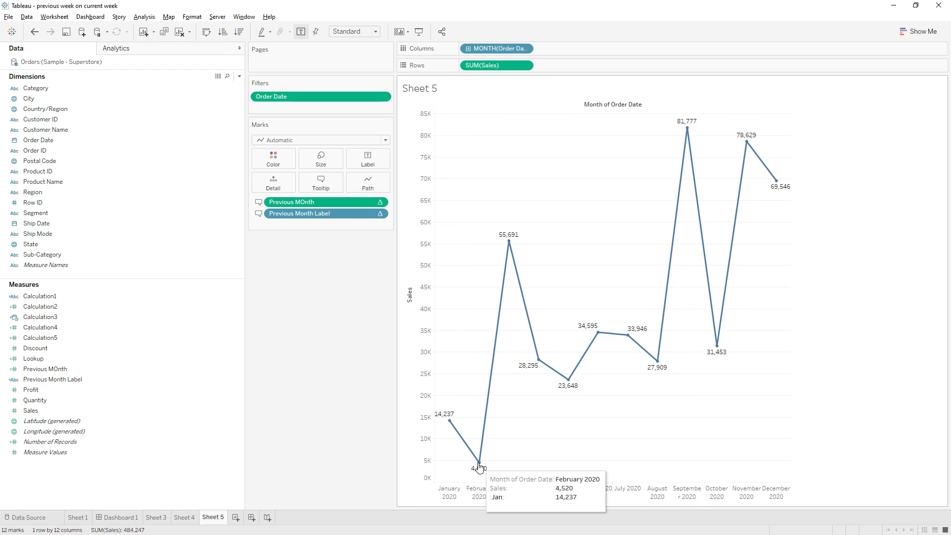
{"action": "mouse_move", "coordinate": [509, 241]}
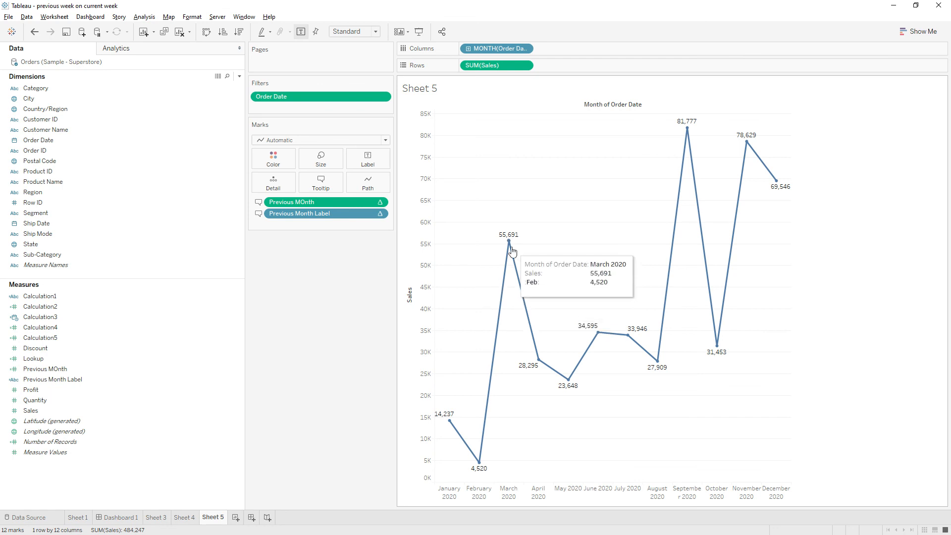